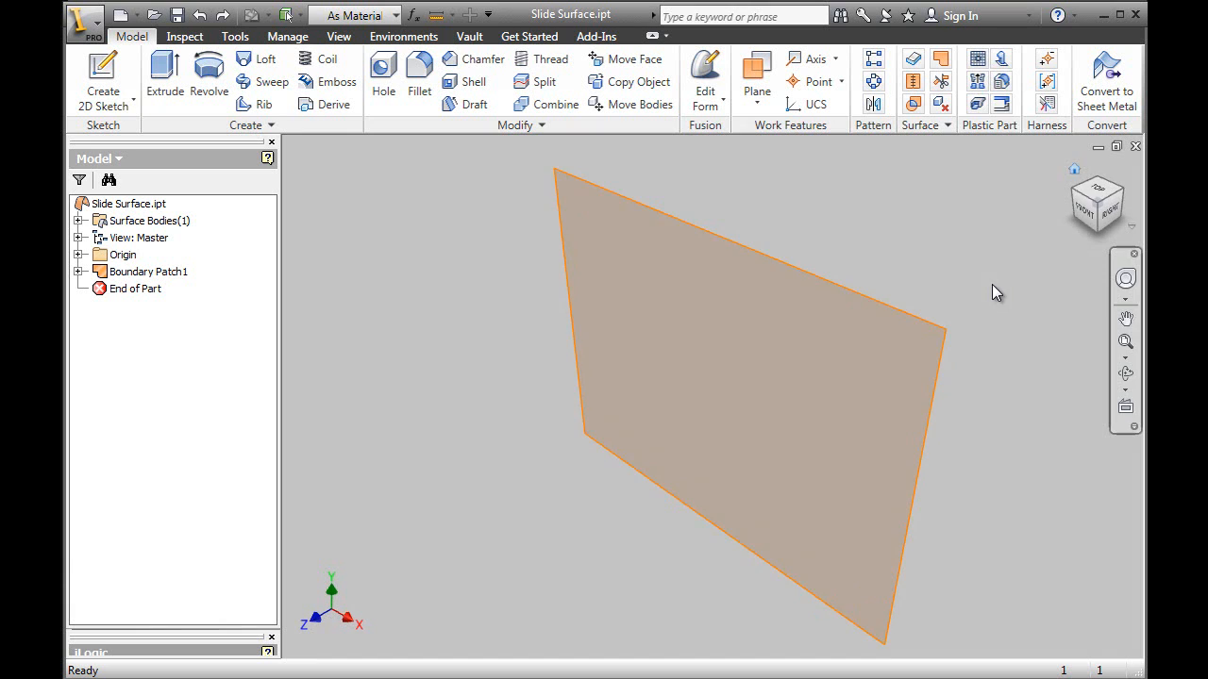
# Step: Check the patch's 4.000 x 3.000 rectangle sketch in Inventor and finish the sketch
pyautogui.click(745, 396)
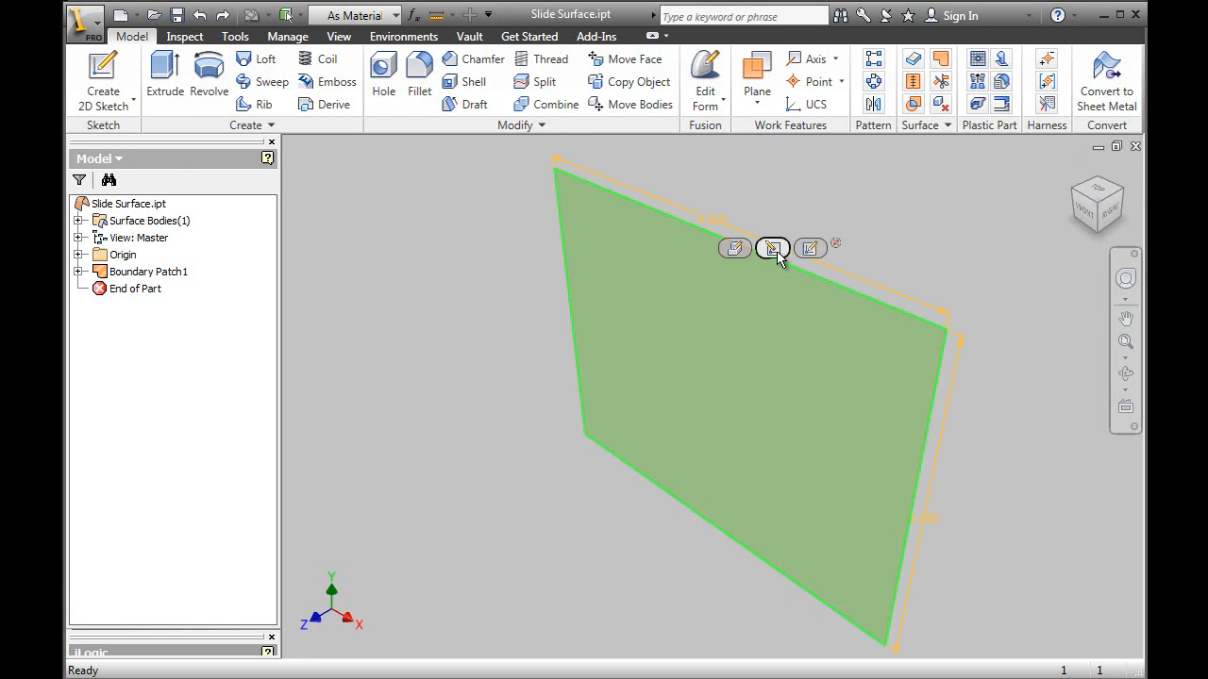
pyautogui.click(772, 247)
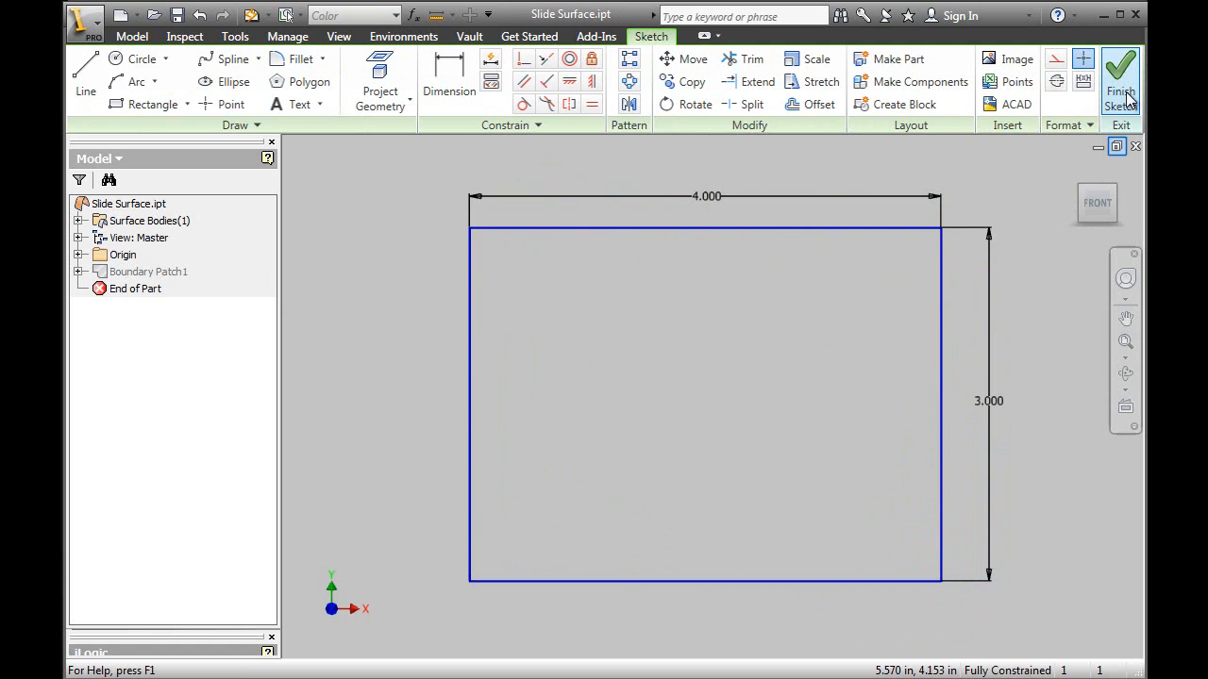
pyautogui.click(1121, 79)
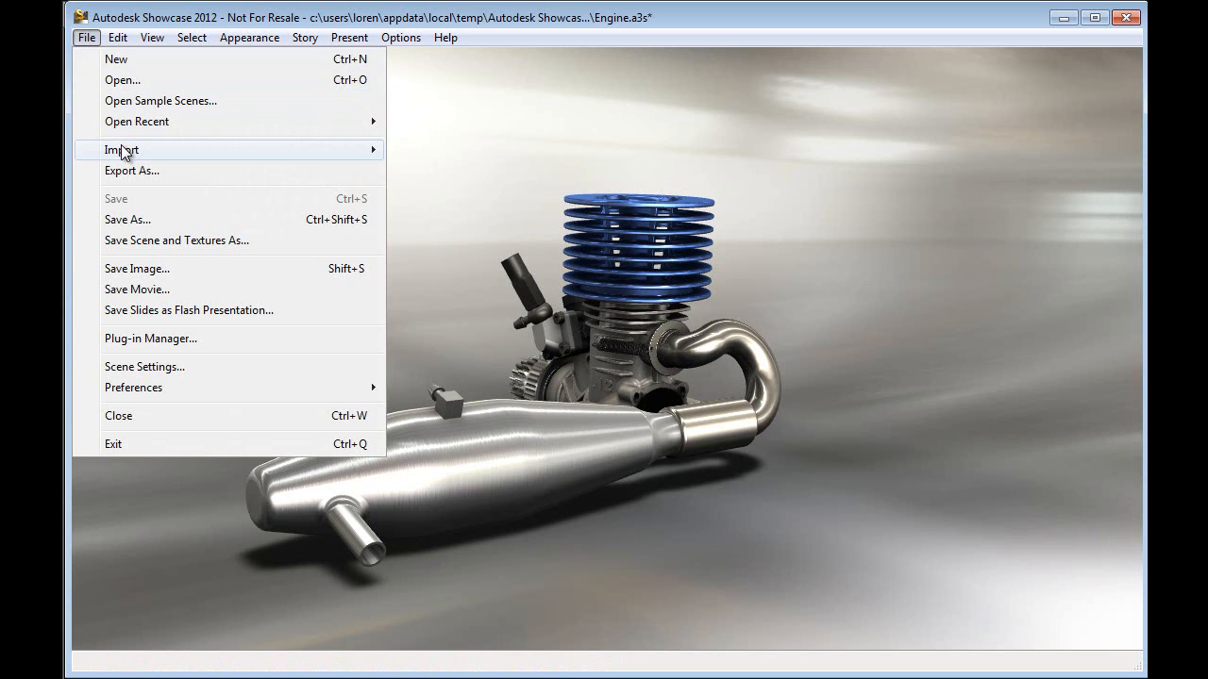
# Step: Import the slide surface with default conversion settings and move it beside the engine
pyautogui.click(476, 147)
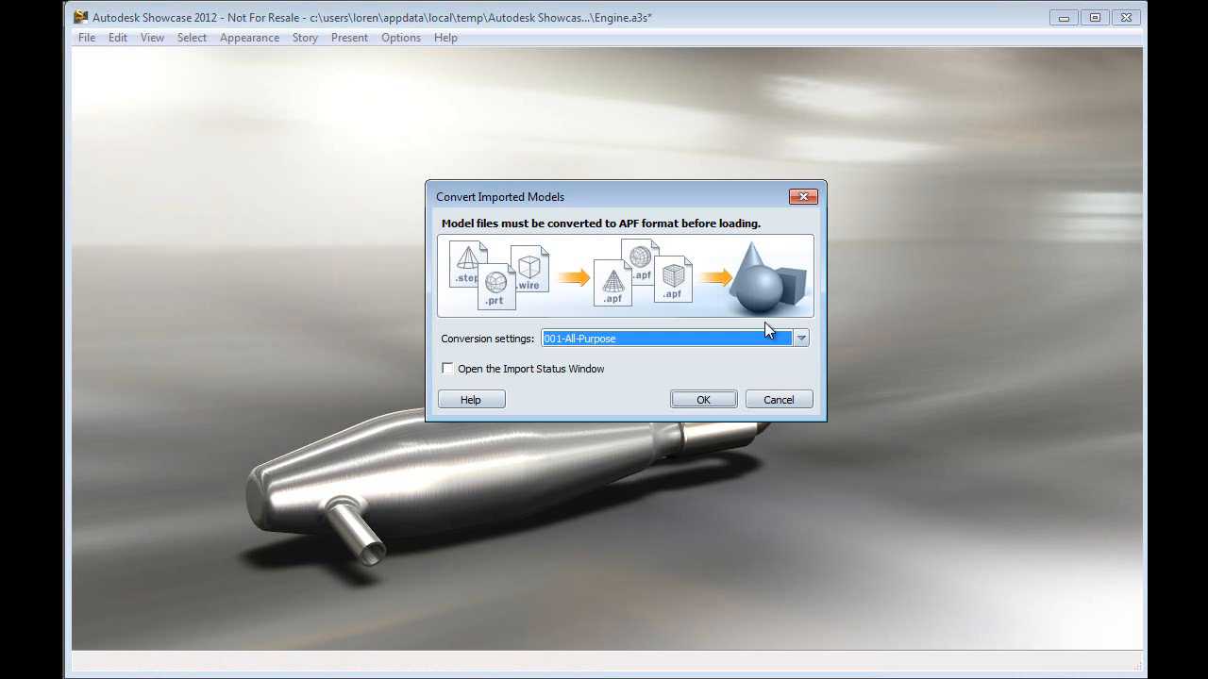
pyautogui.click(702, 401)
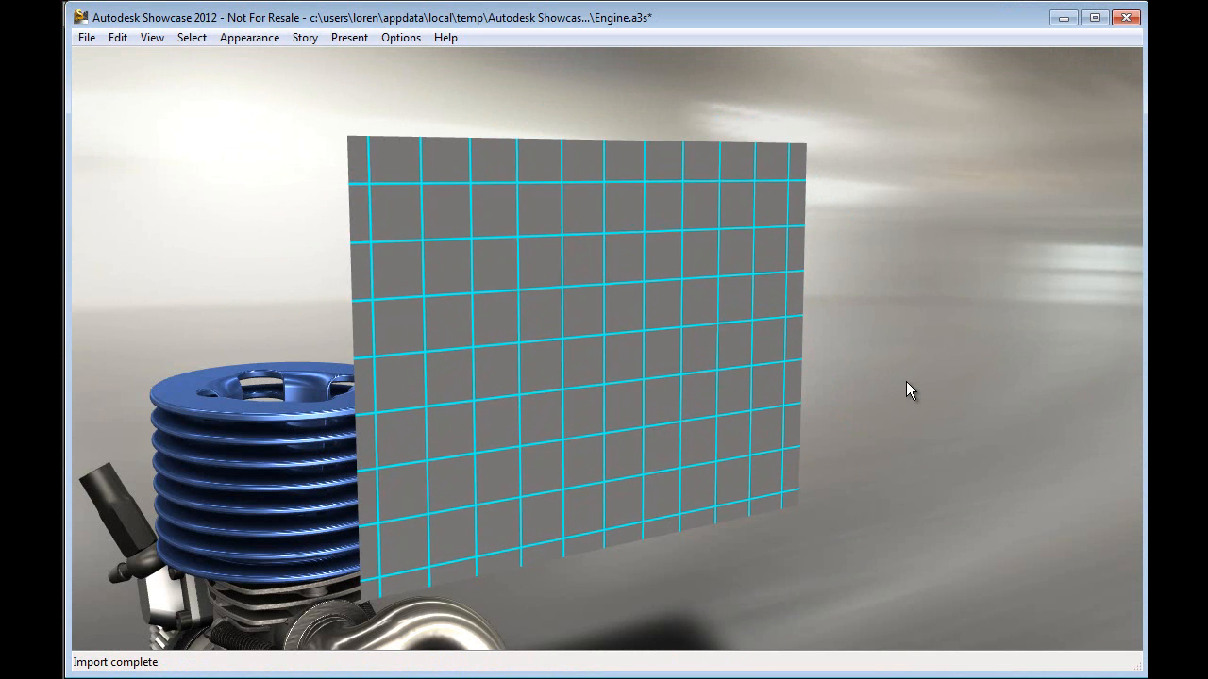
pyautogui.click(575, 340)
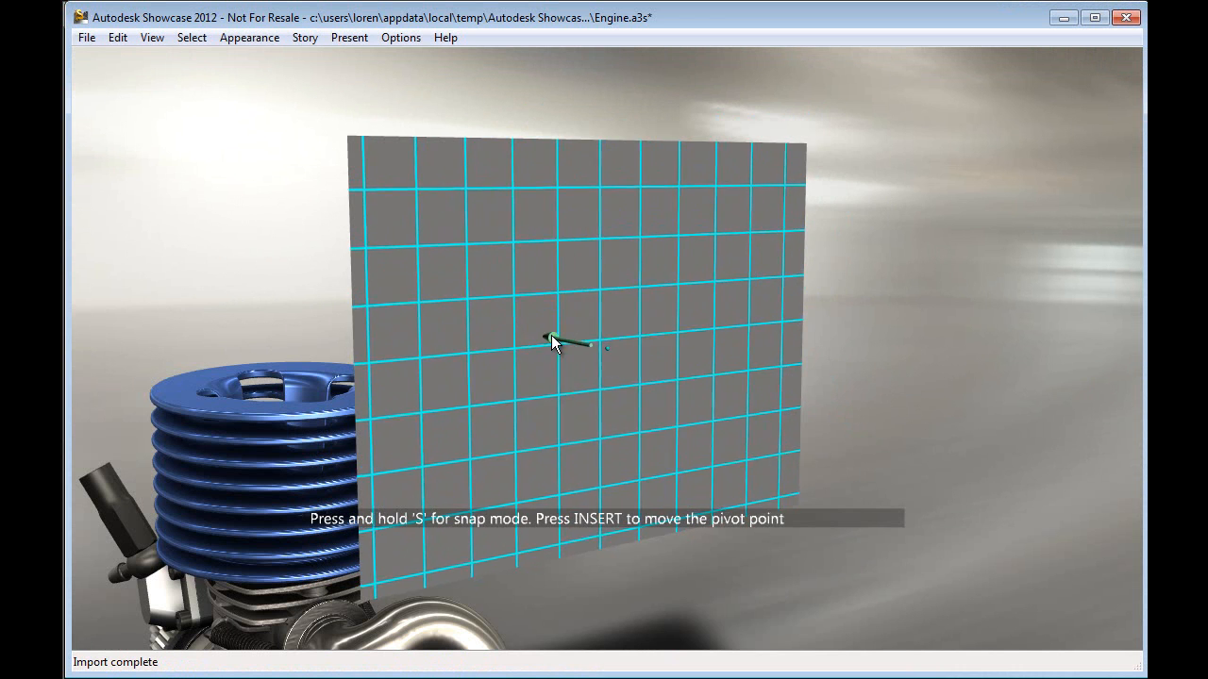
pyautogui.moveTo(551, 344); pyautogui.dragTo(793, 387)
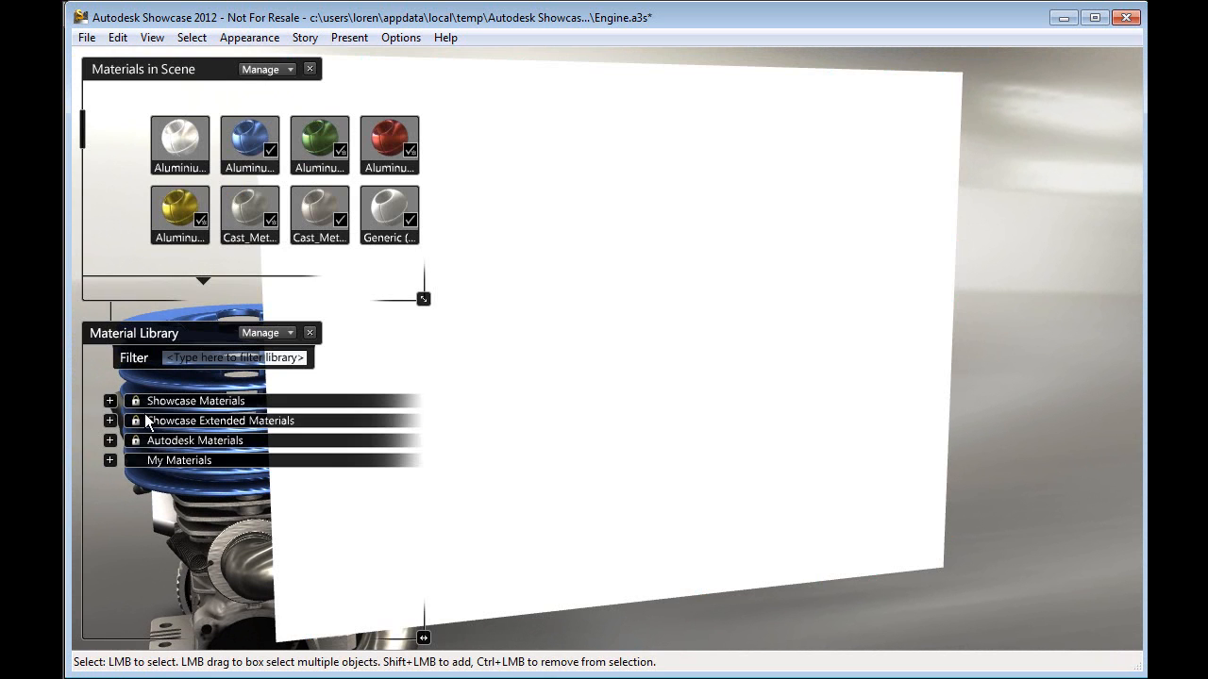
# Step: Expand Showcase Materials and the Plastic category in the Material Library
pyautogui.click(110, 400)
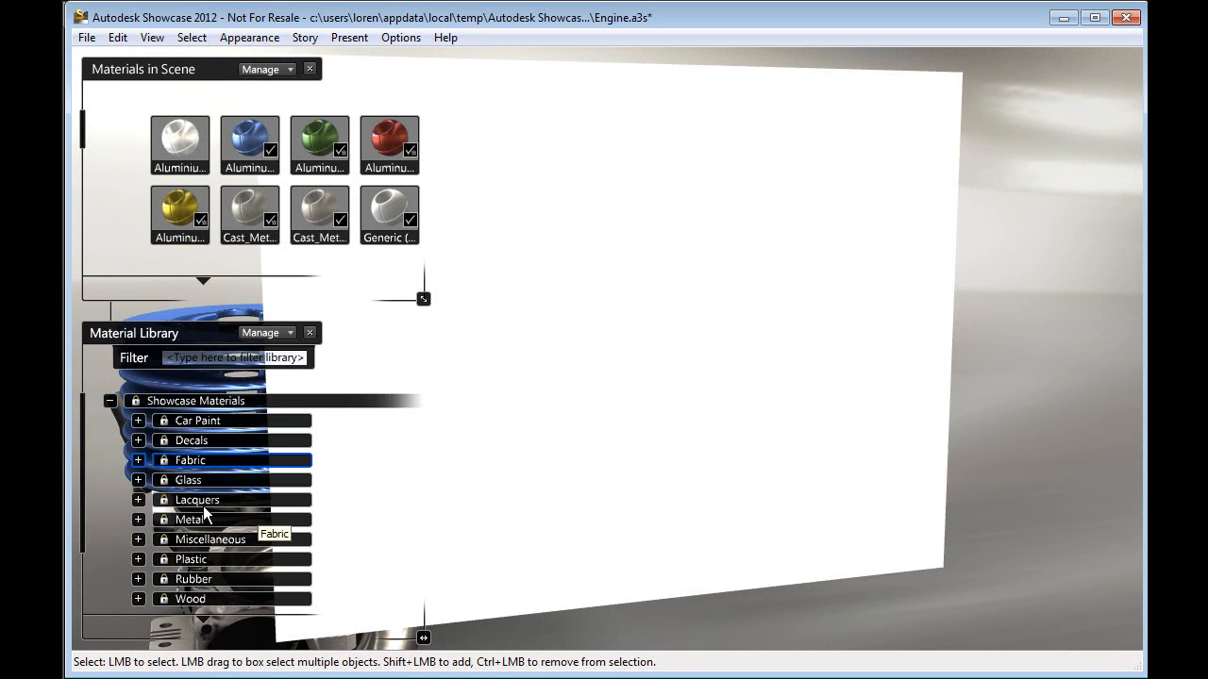
pyautogui.moveTo(155, 557)
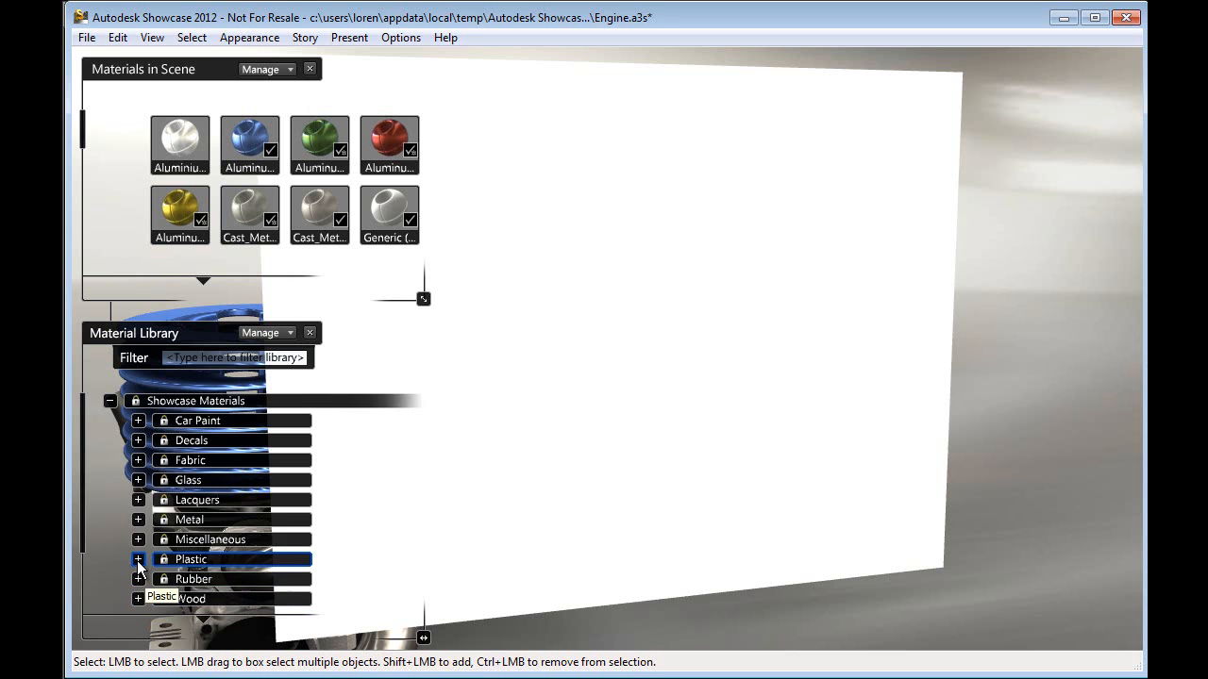
pyautogui.click(138, 559)
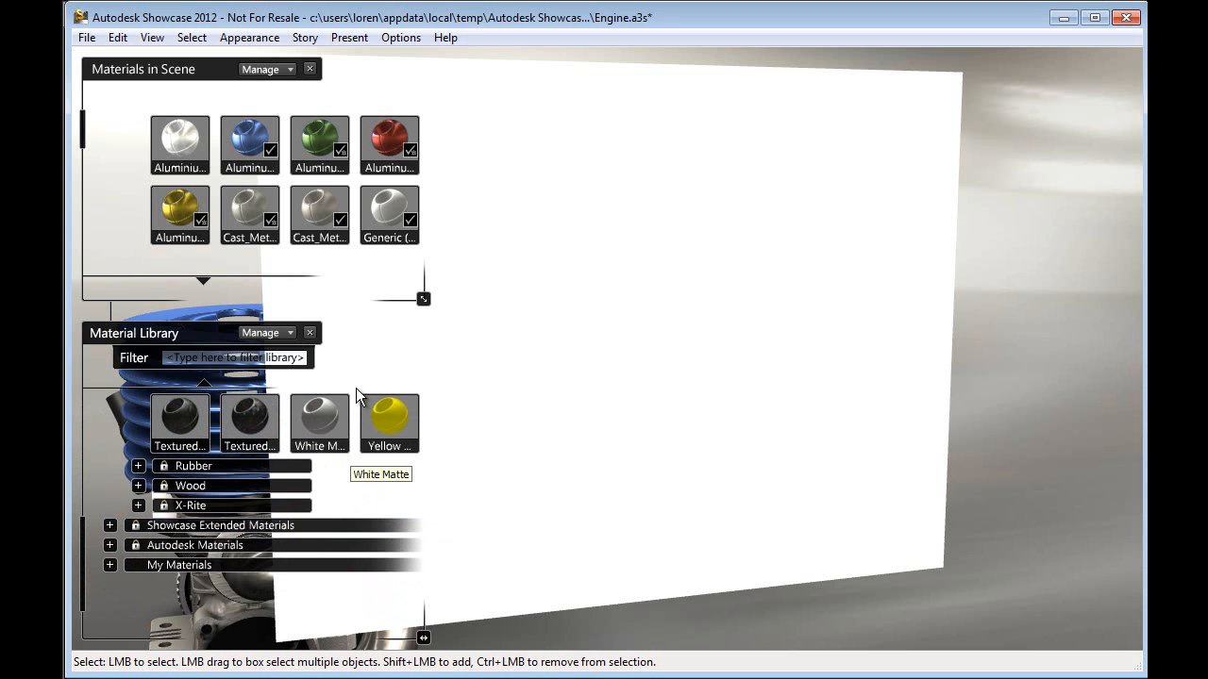
pyautogui.moveTo(889, 366)
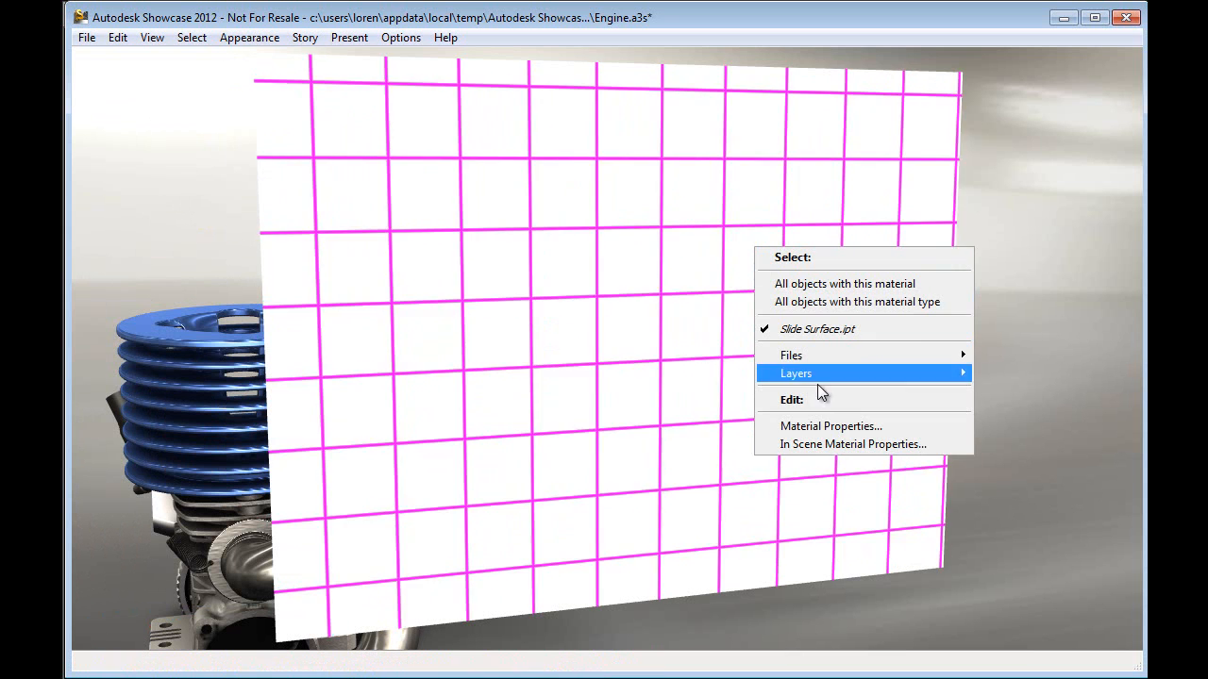
# Step: Take the slide material's colour from the car sketch image file
pyautogui.click(830, 426)
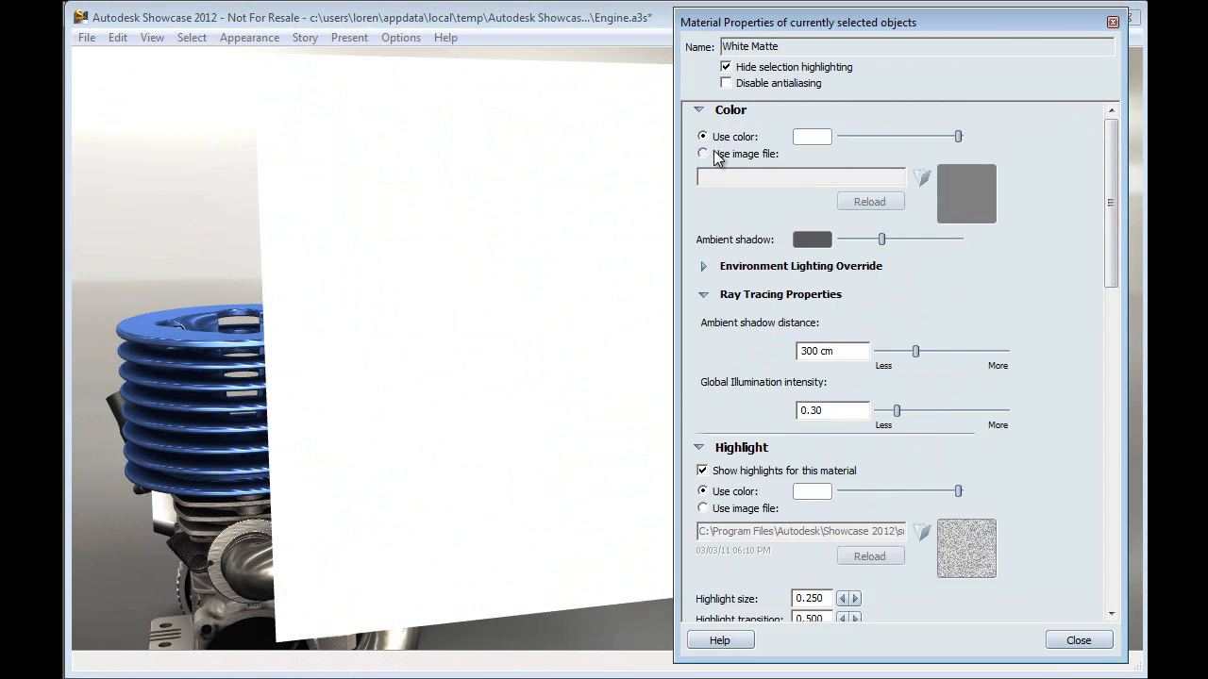
pyautogui.click(702, 155)
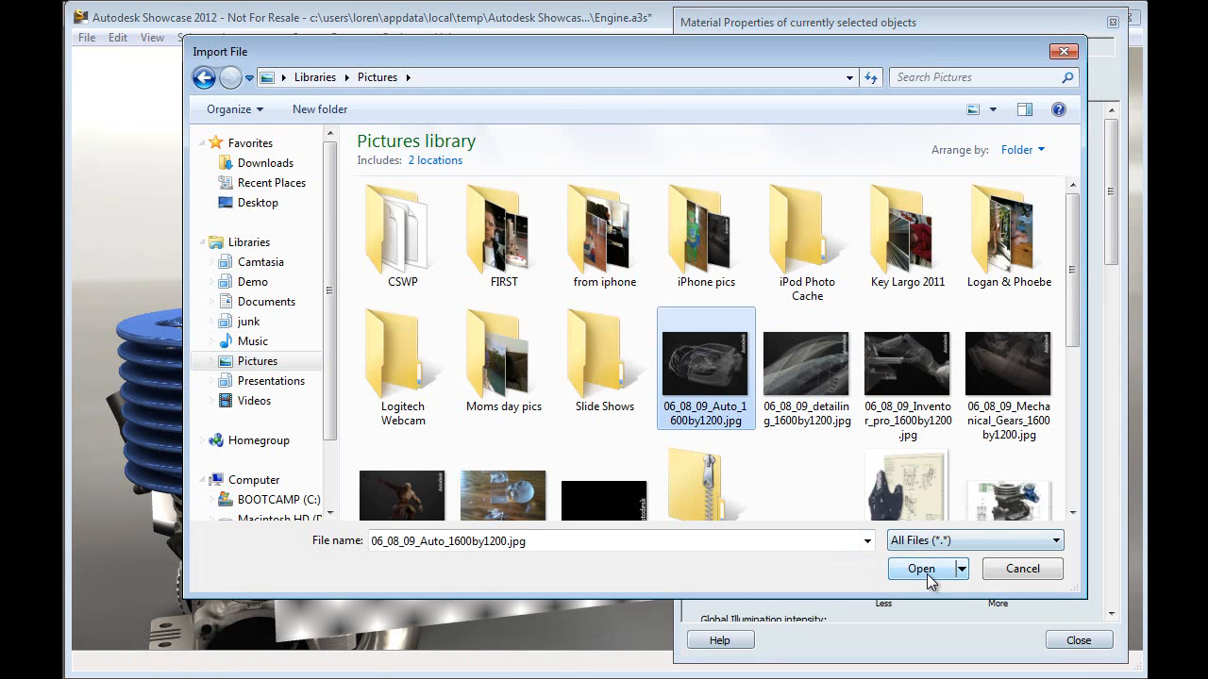
pyautogui.click(921, 568)
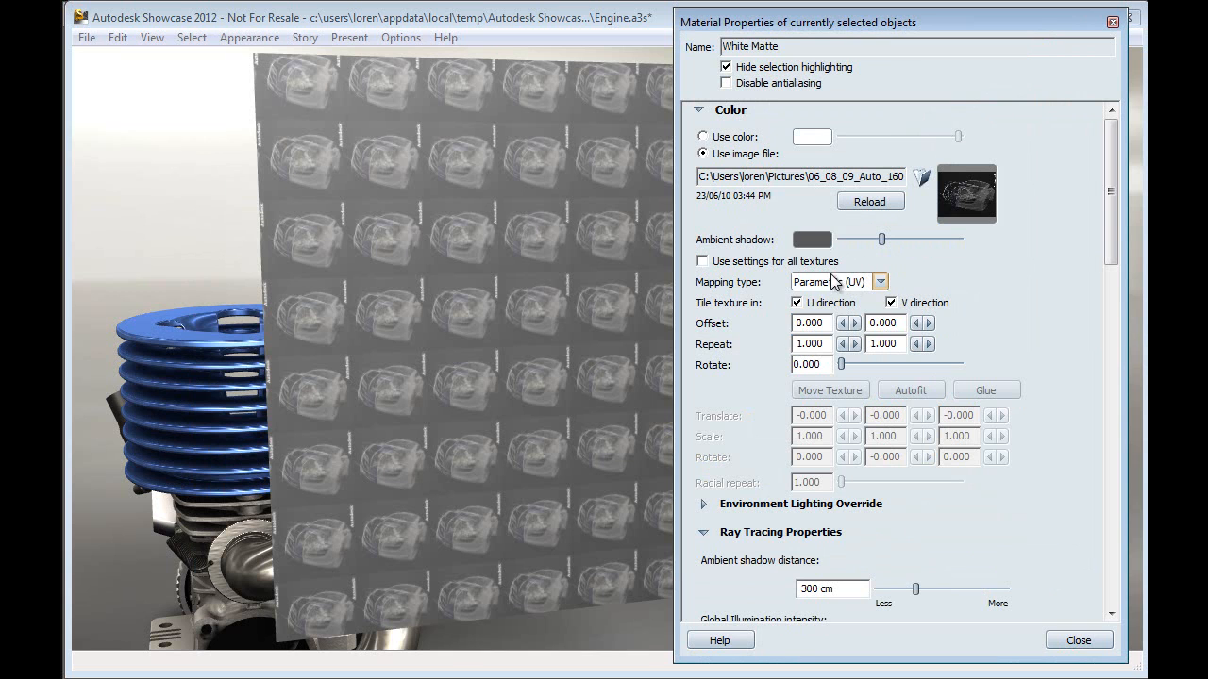
# Step: Switch the texture to Planar mapping and autofit it to the slide surface
pyautogui.click(879, 281)
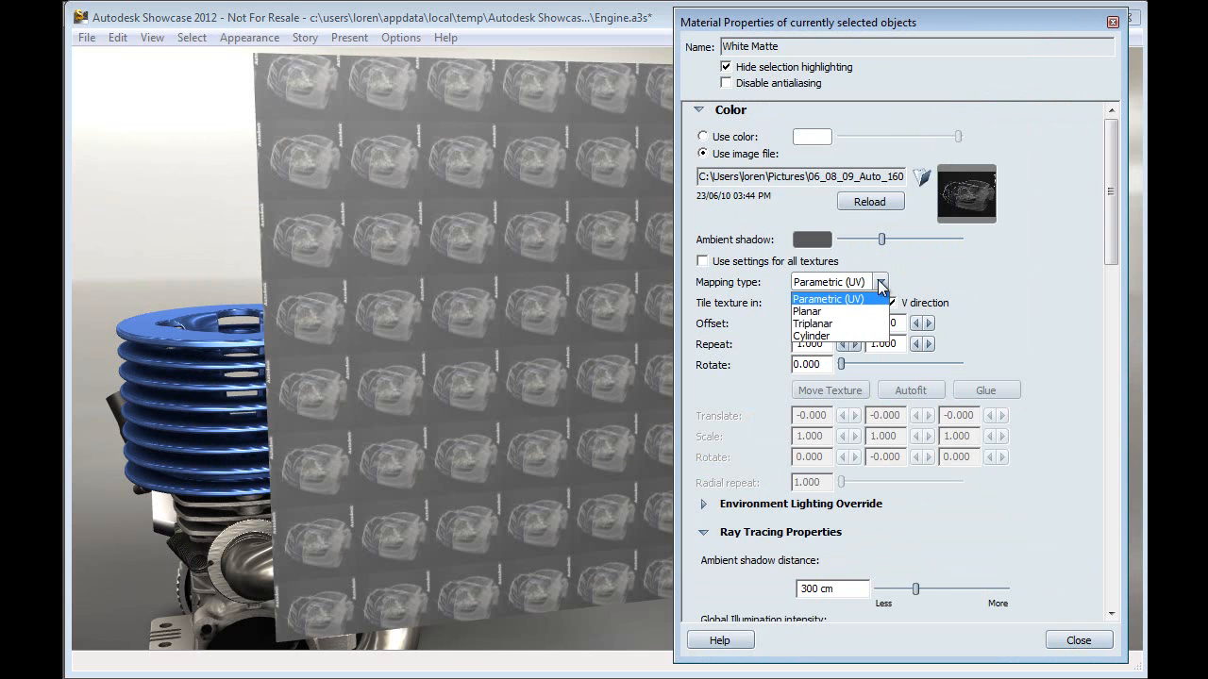
pyautogui.click(828, 298)
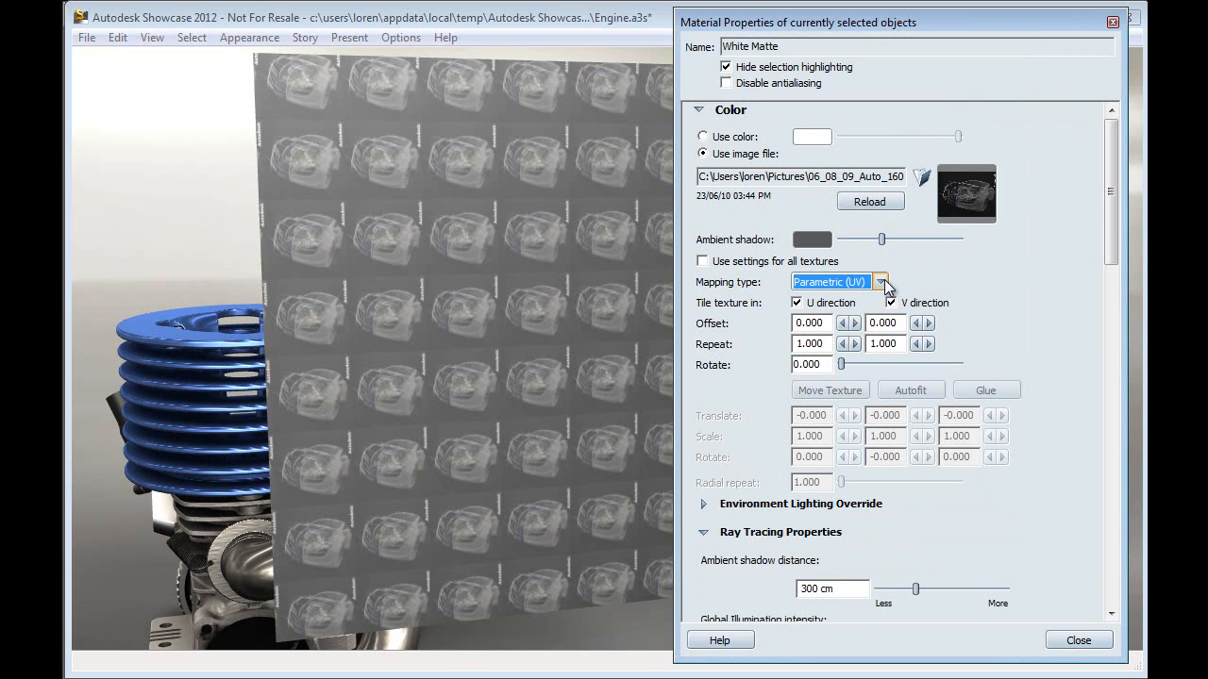
pyautogui.click(880, 283)
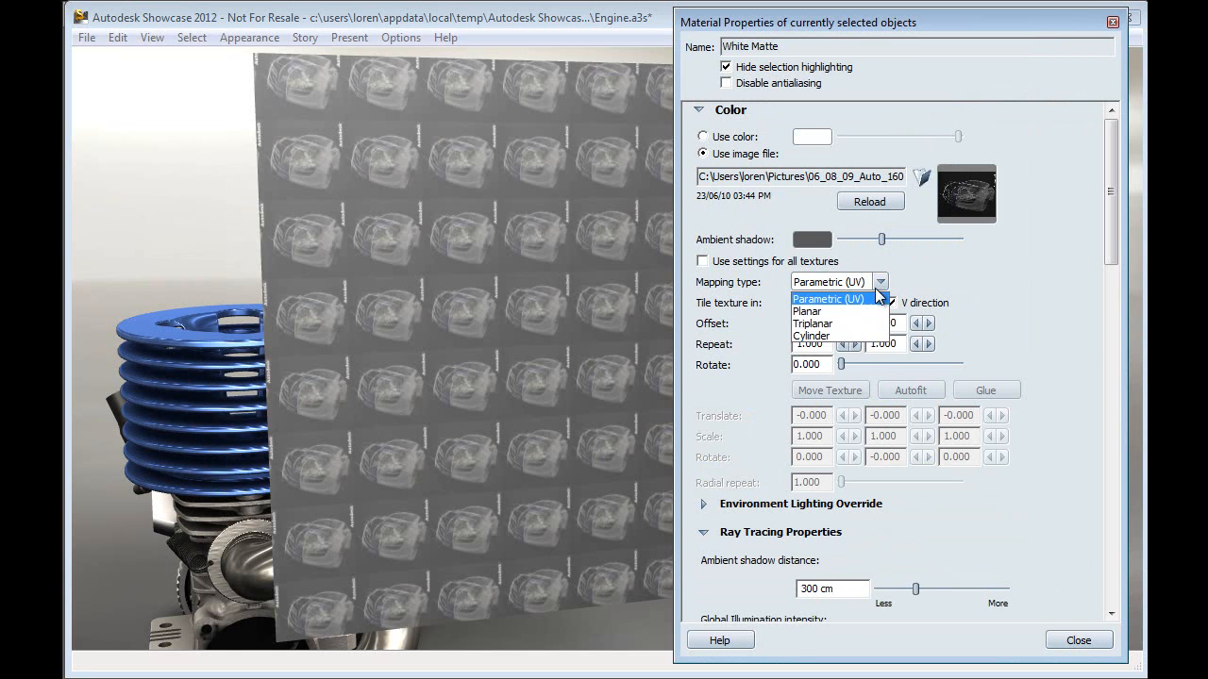
pyautogui.click(808, 312)
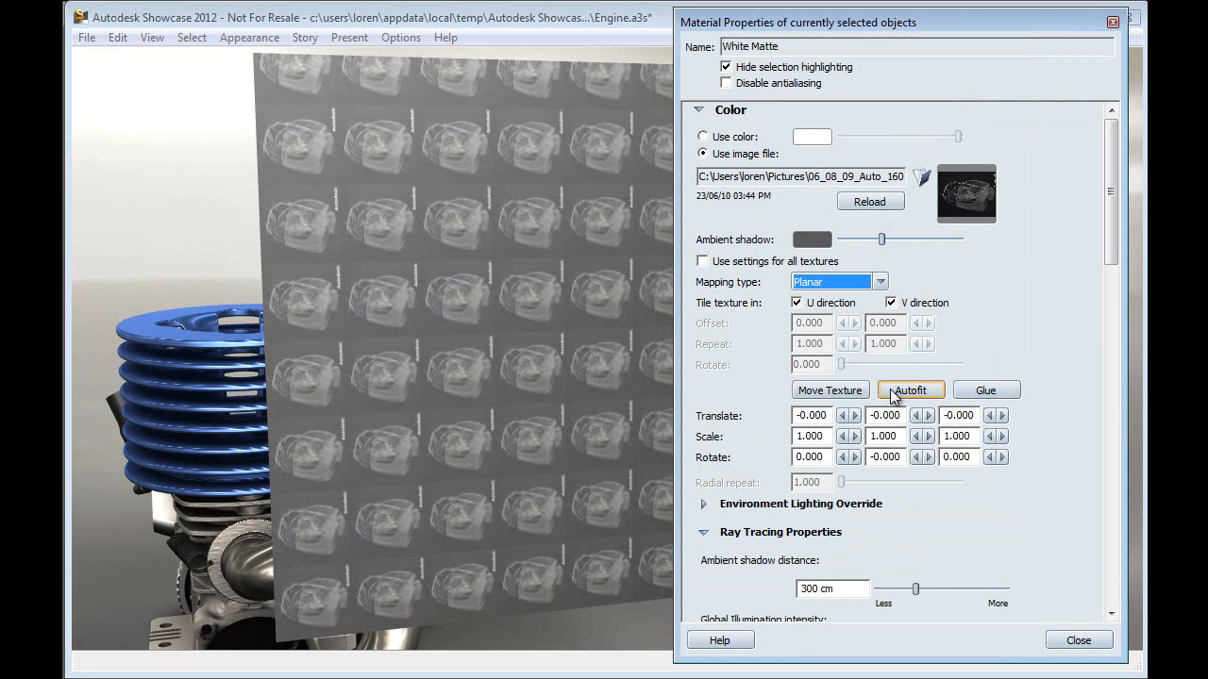
pyautogui.click(910, 389)
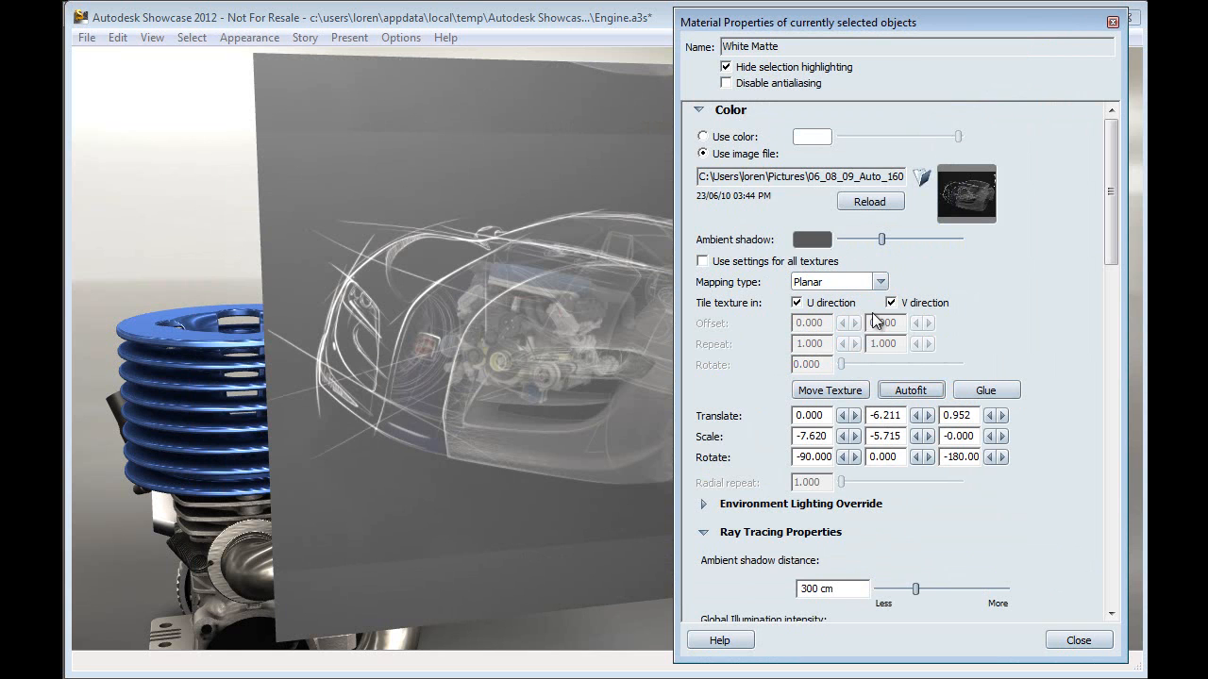
pyautogui.click(835, 282)
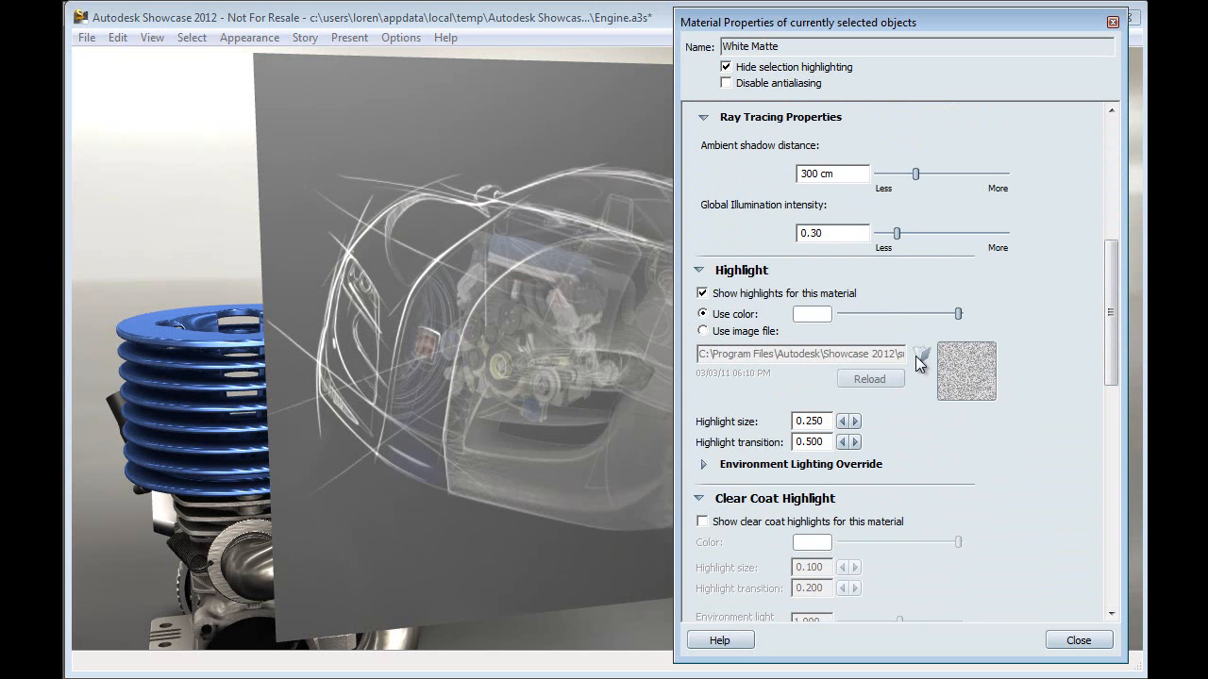
# Step: Use the same car sketch image for the highlight, autofit it, and close the properties
pyautogui.click(702, 330)
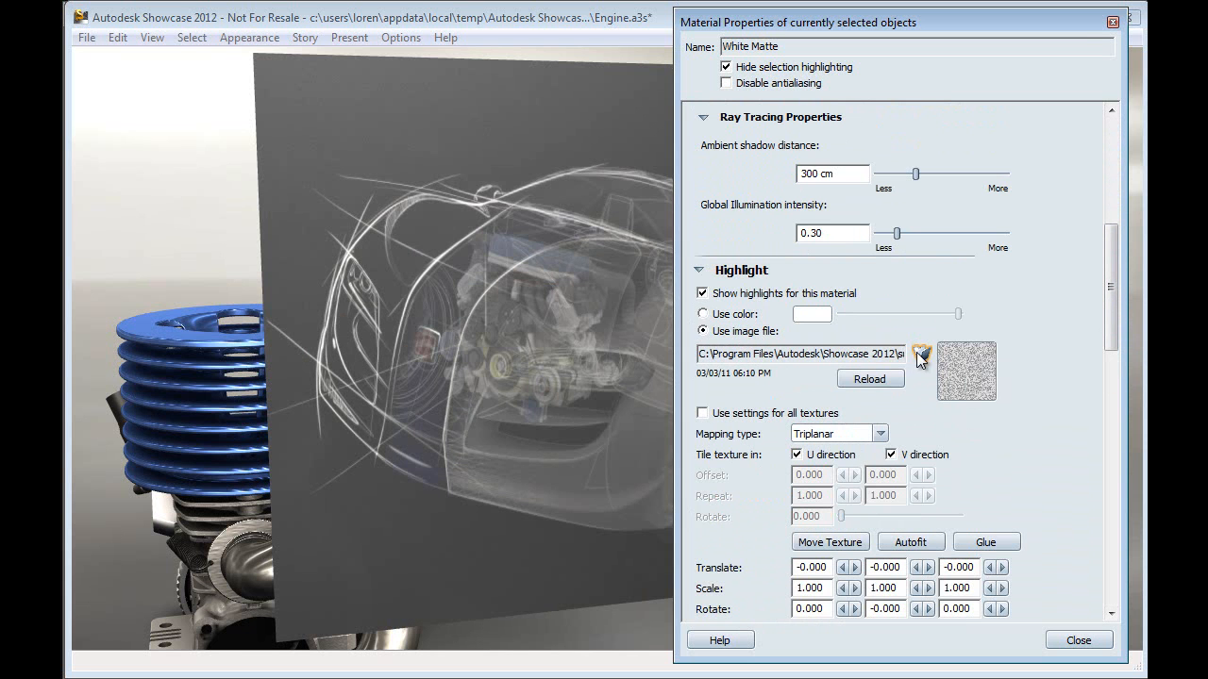
pyautogui.click(921, 359)
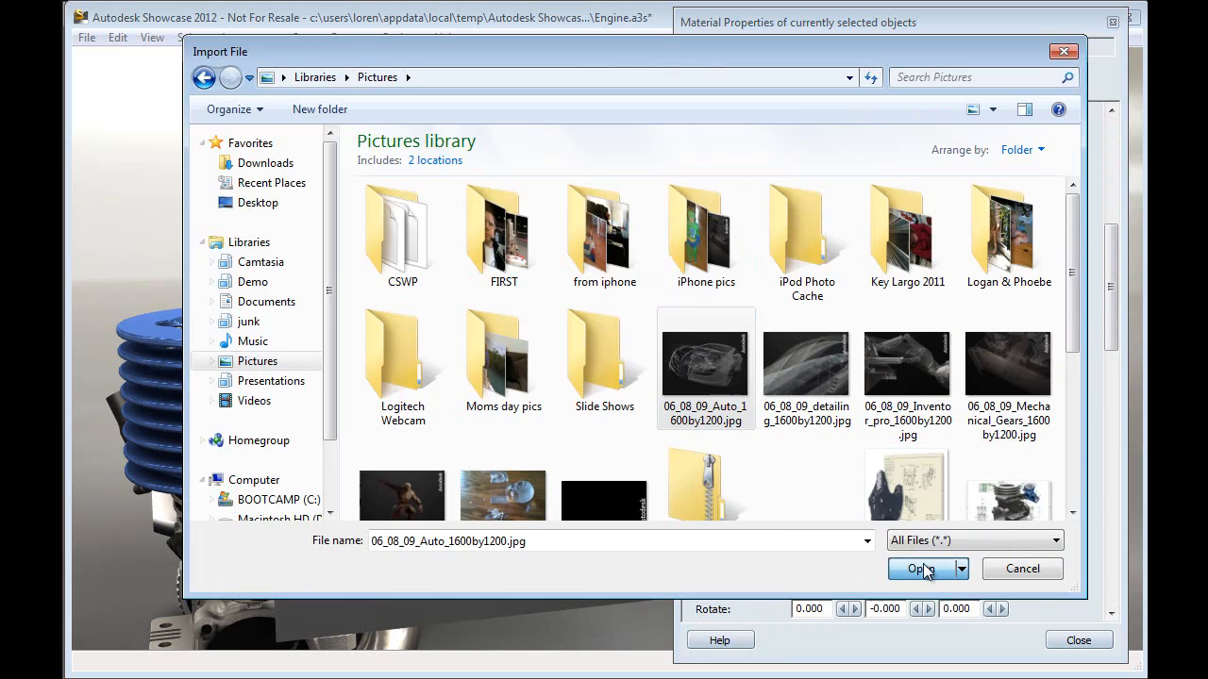
pyautogui.click(921, 570)
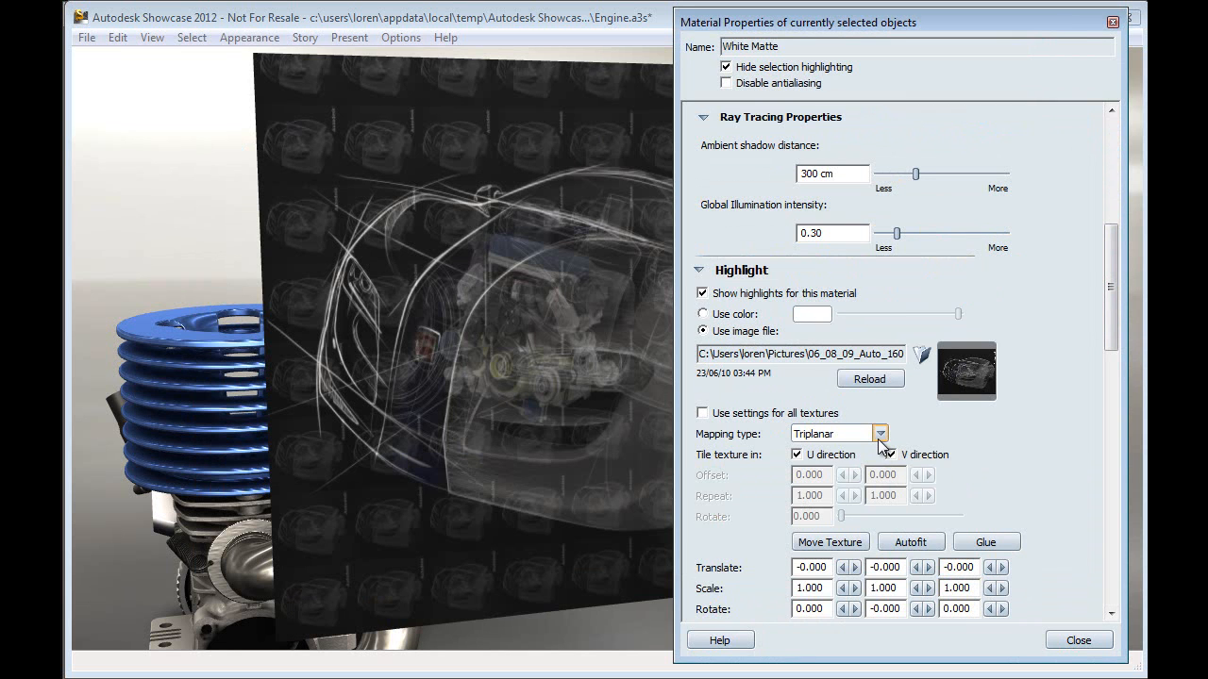
pyautogui.click(910, 542)
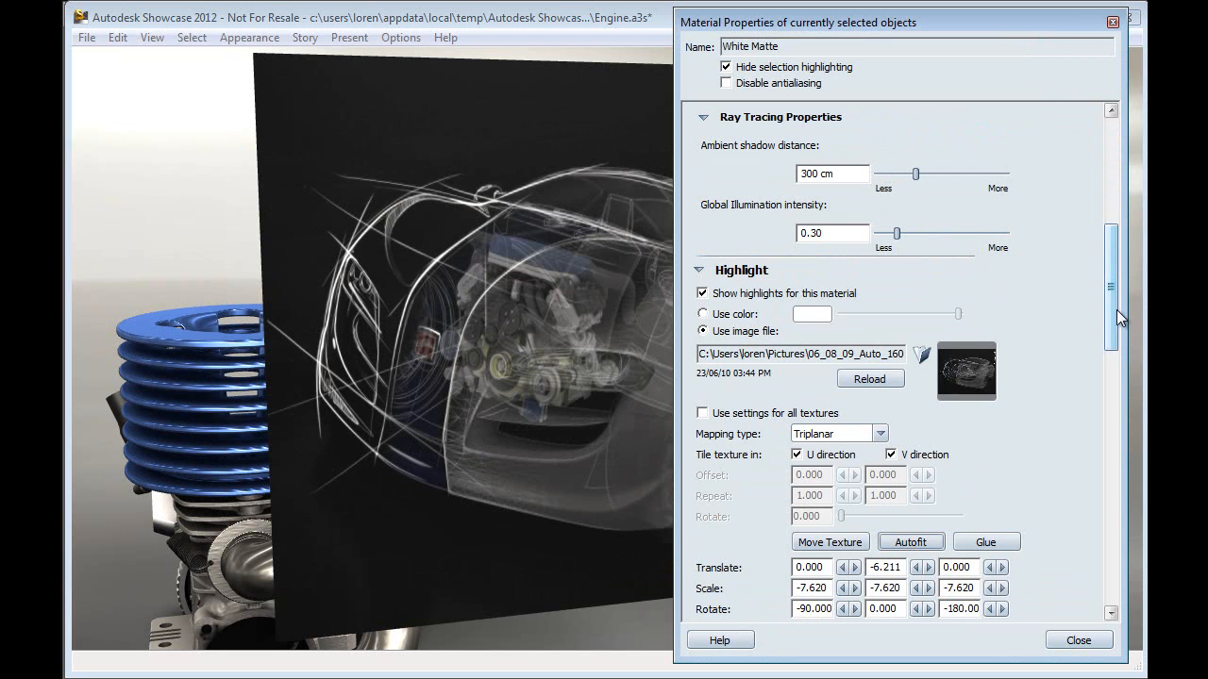
pyautogui.moveTo(1118, 317); pyautogui.dragTo(1117, 442)
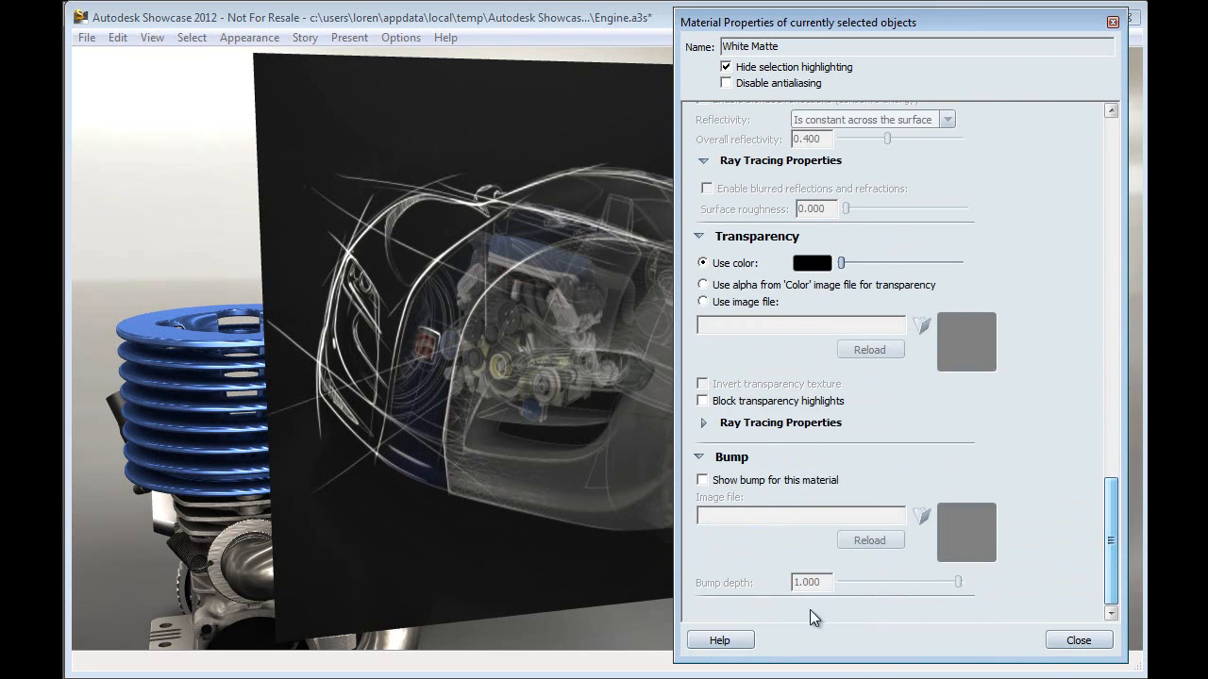
pyautogui.click(1079, 640)
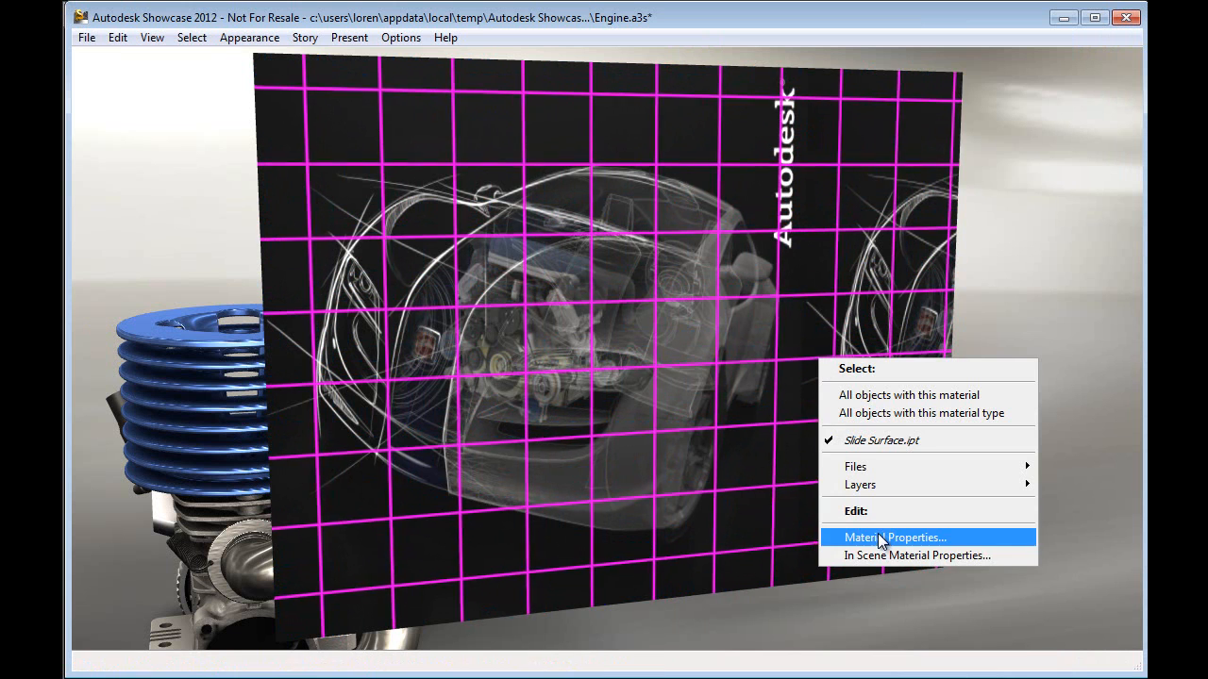
# Step: Remap the slide's colour texture so the car sketch sits upright, then close the properties
pyautogui.click(894, 536)
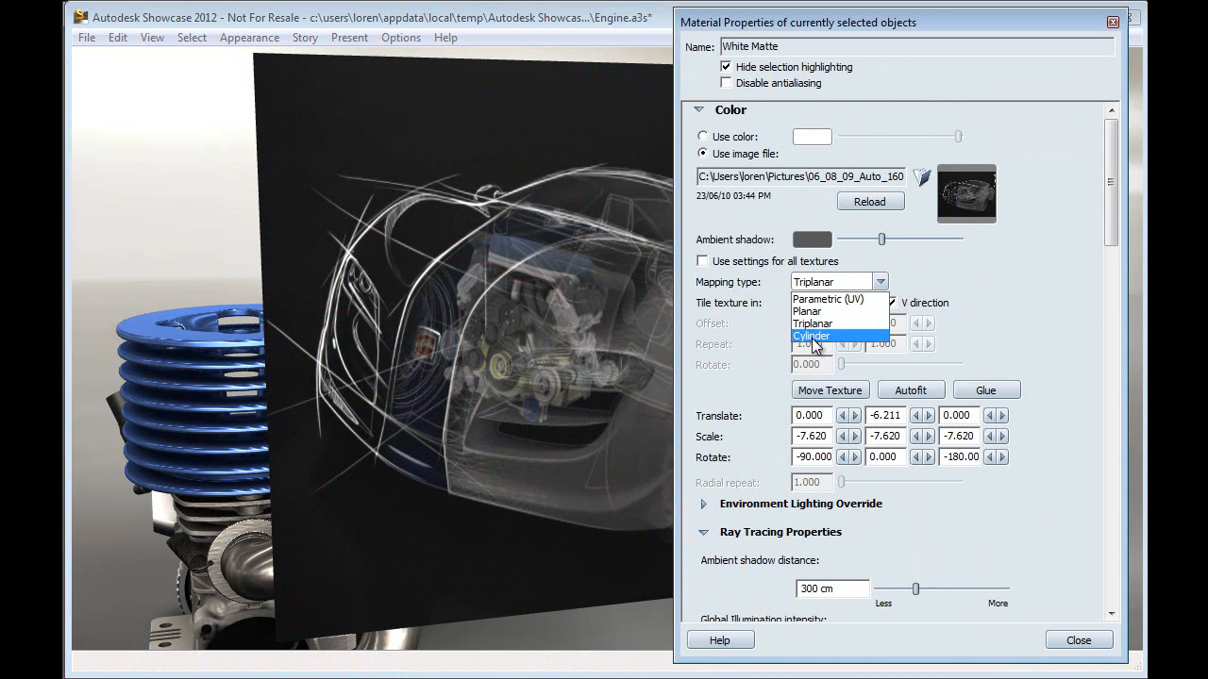
pyautogui.click(807, 311)
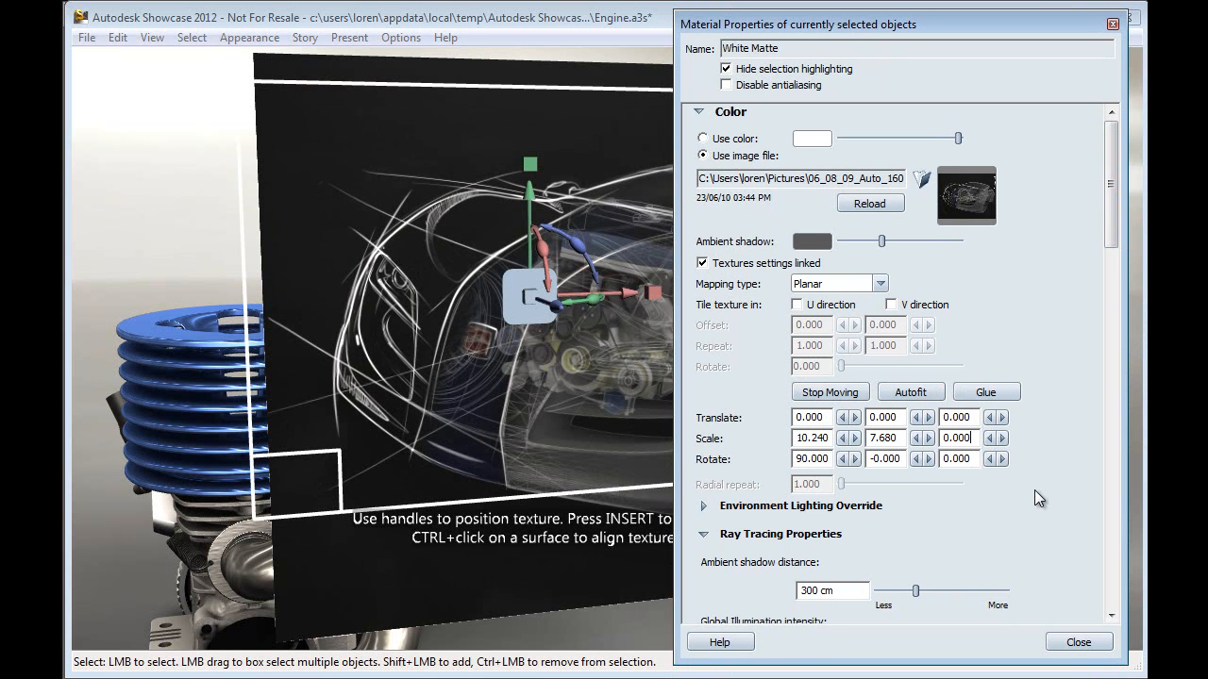
pyautogui.click(1078, 642)
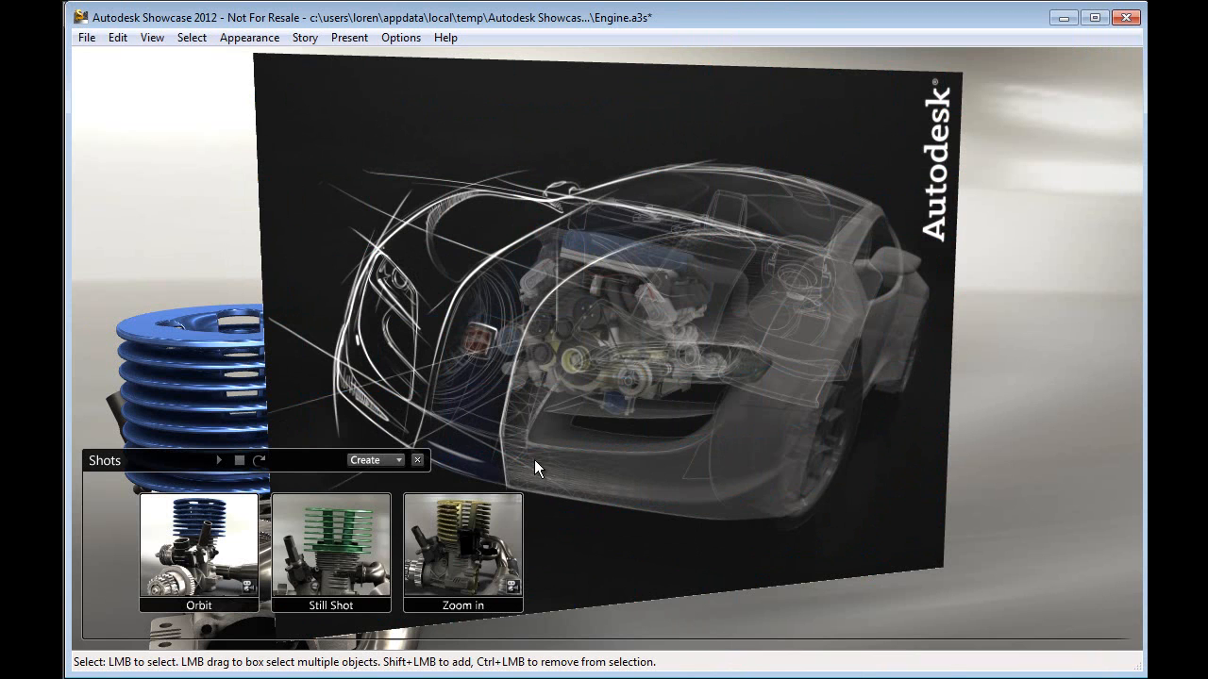
# Step: Create still shot Shot4 set to animate into view over 5 seconds
pyautogui.click(396, 461)
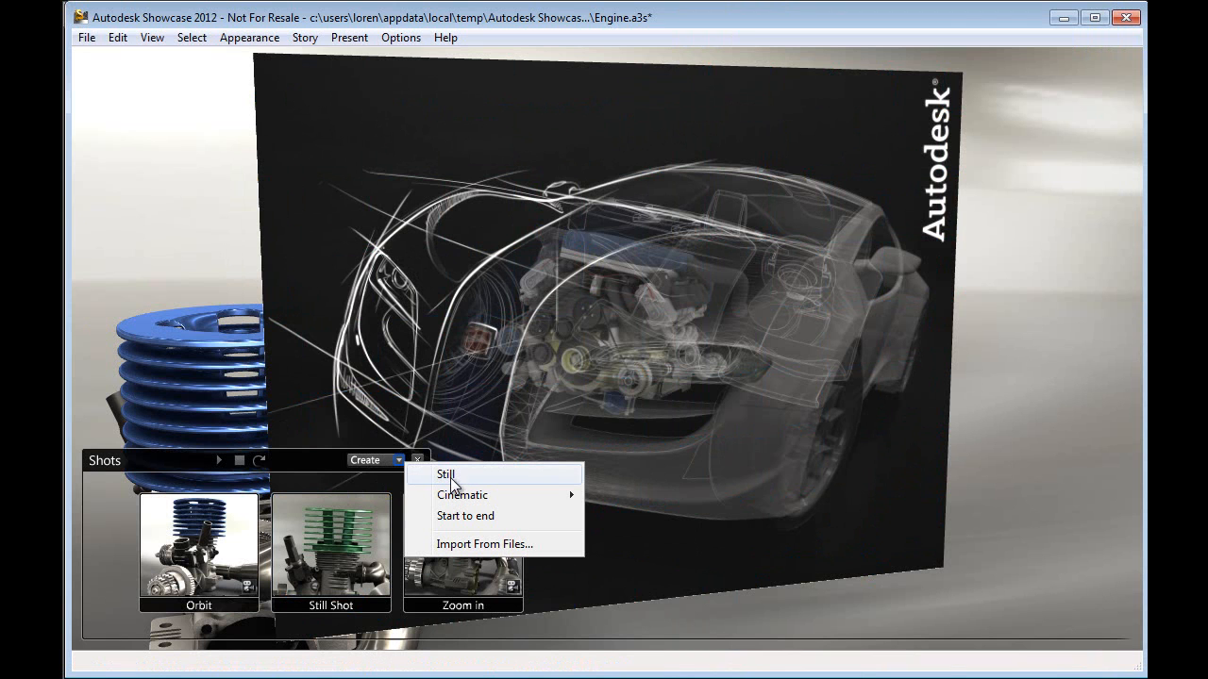
pyautogui.click(446, 476)
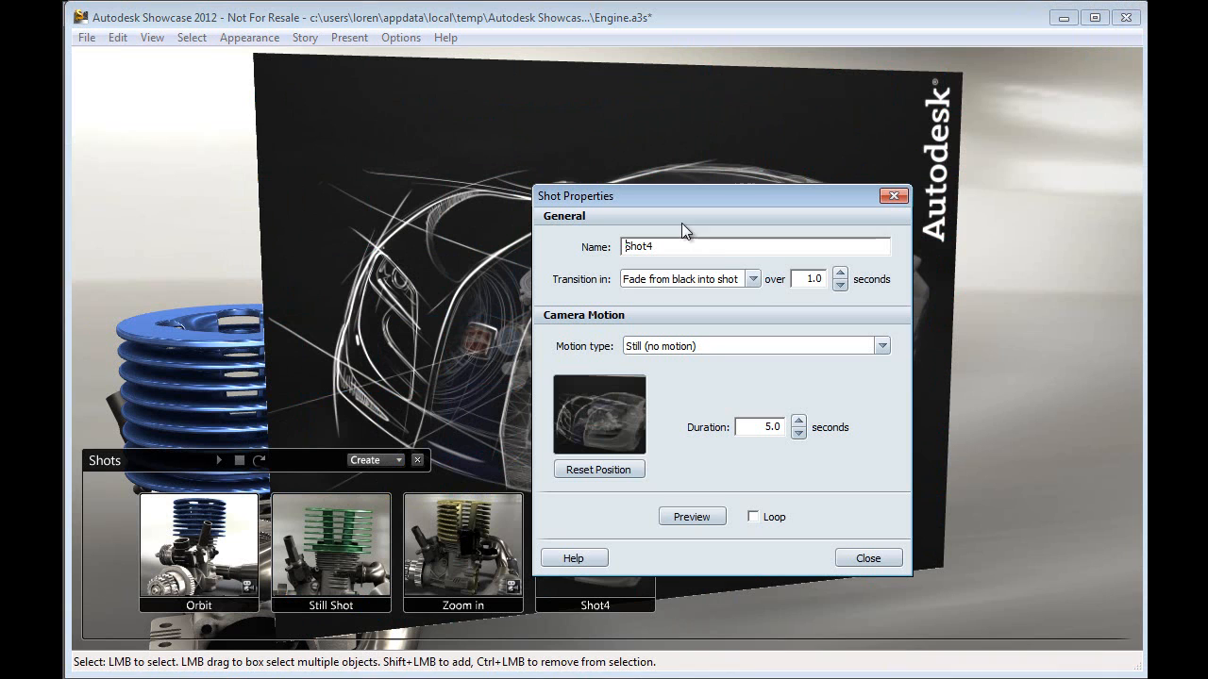
pyautogui.click(751, 280)
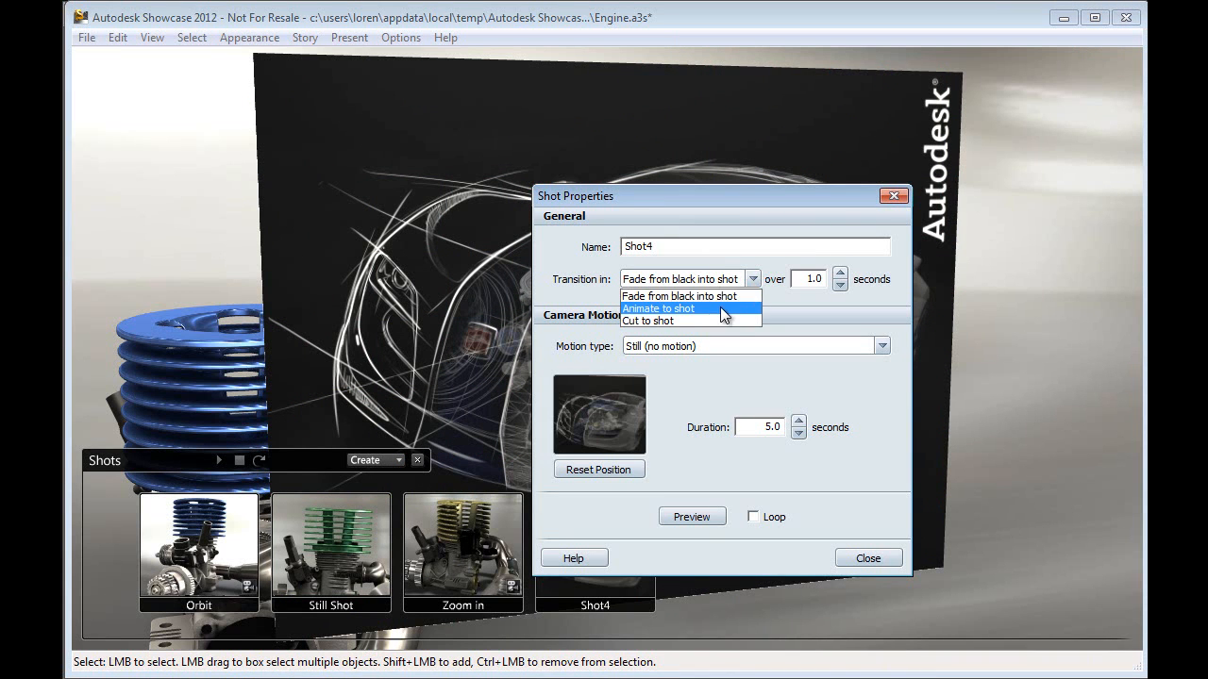
pyautogui.click(656, 310)
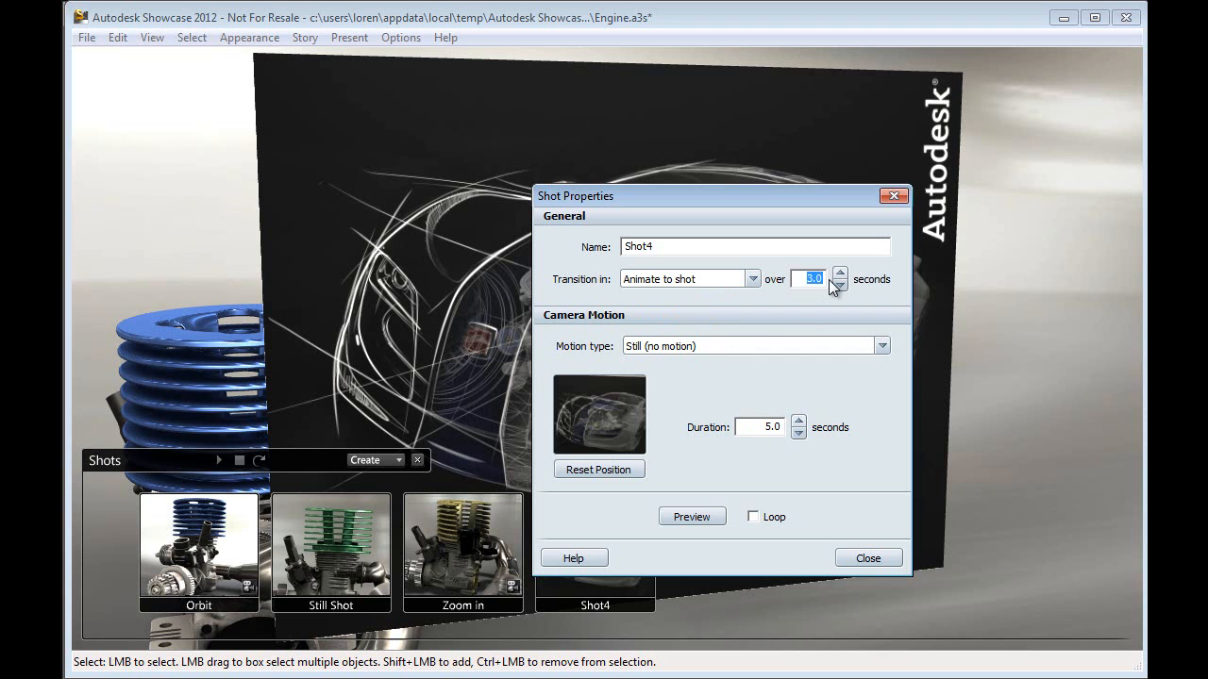
pyautogui.write('5')
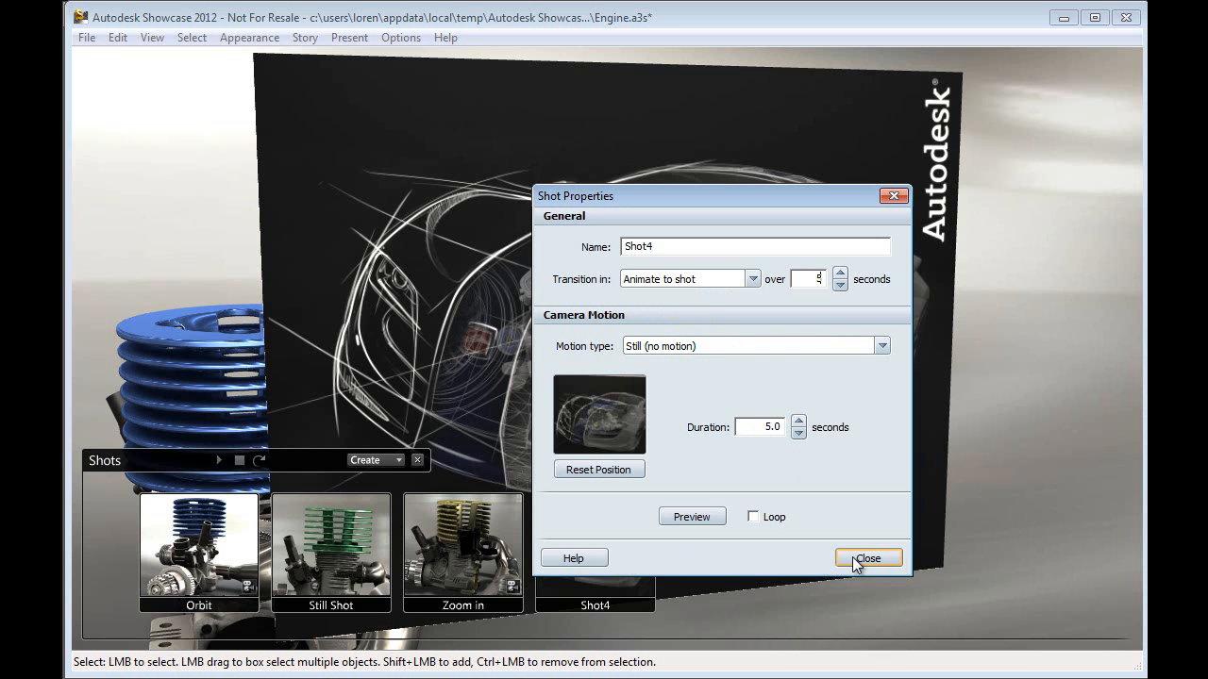
pyautogui.click(868, 558)
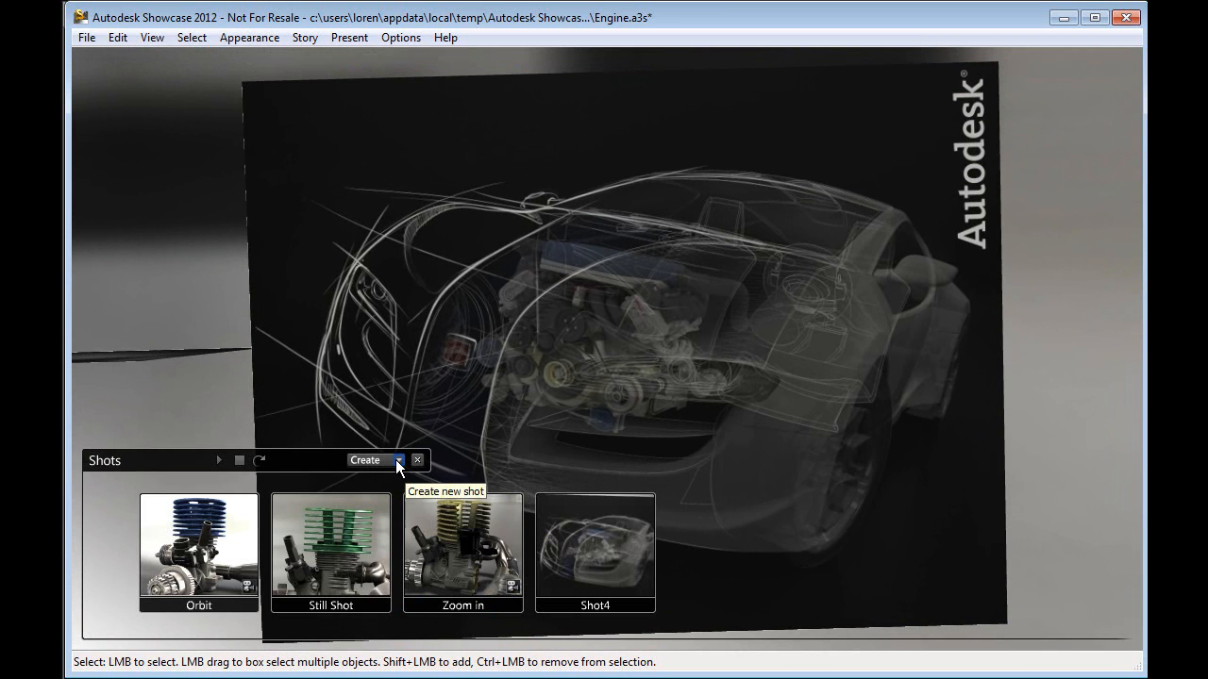
# Step: Create Shot5 from the current view with an Animate to shot transition
pyautogui.click(364, 460)
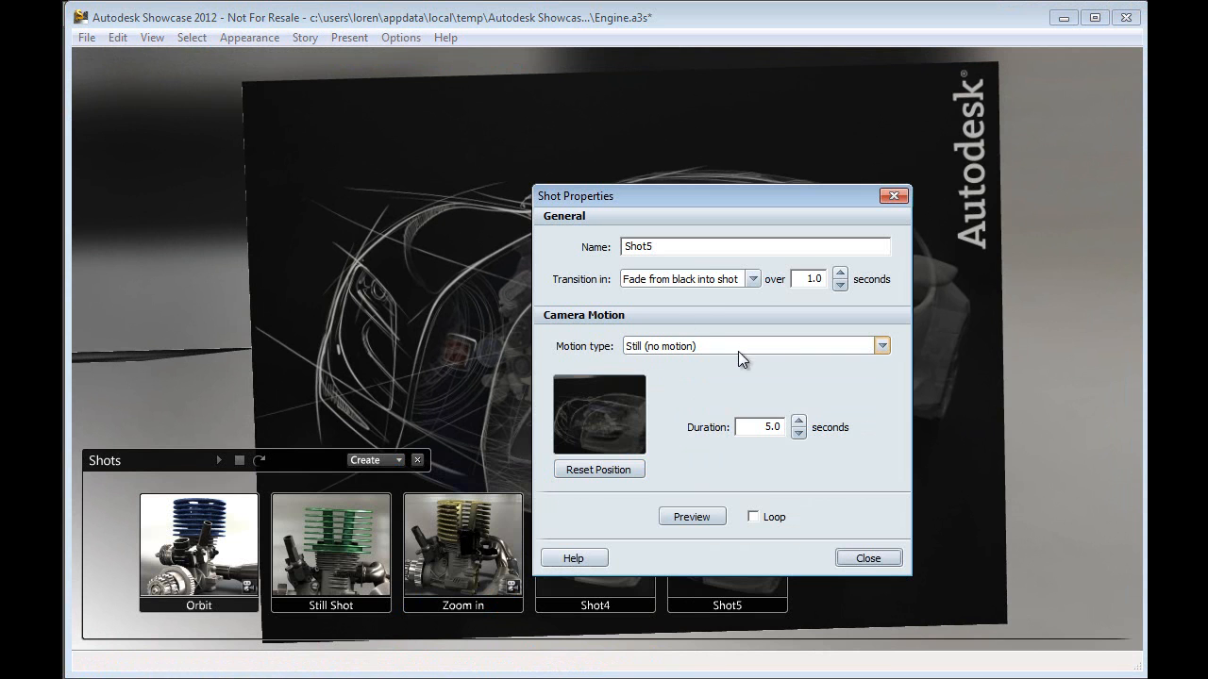
pyautogui.click(752, 280)
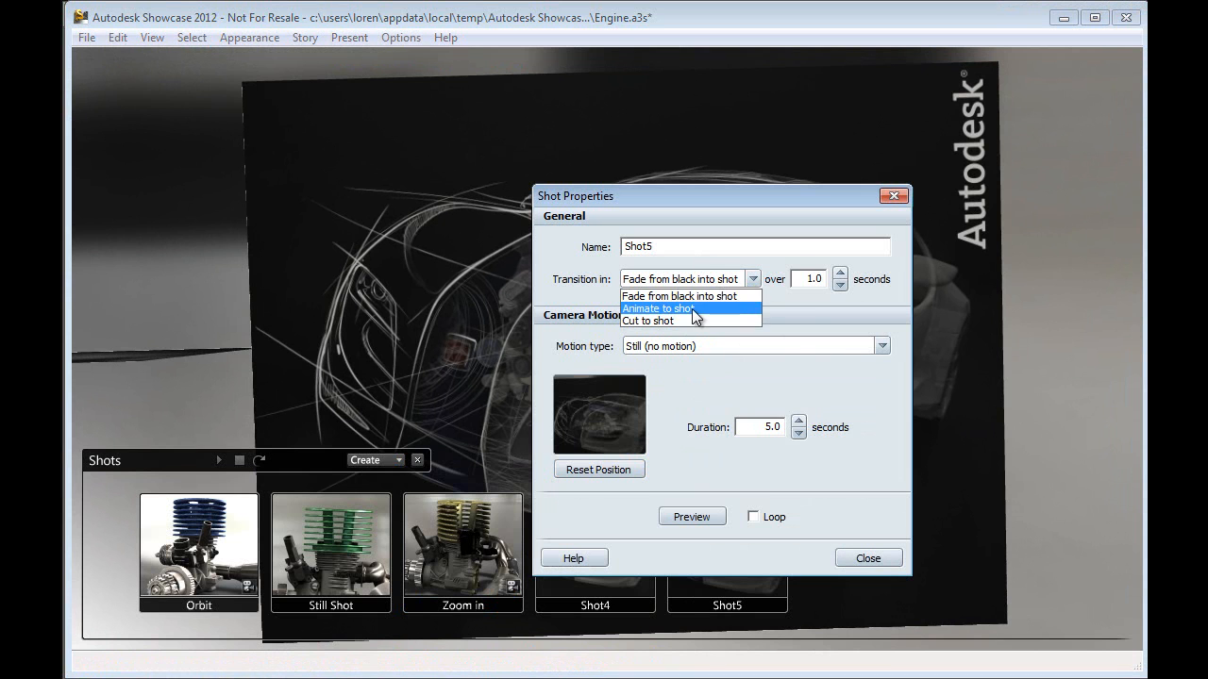
pyautogui.click(660, 309)
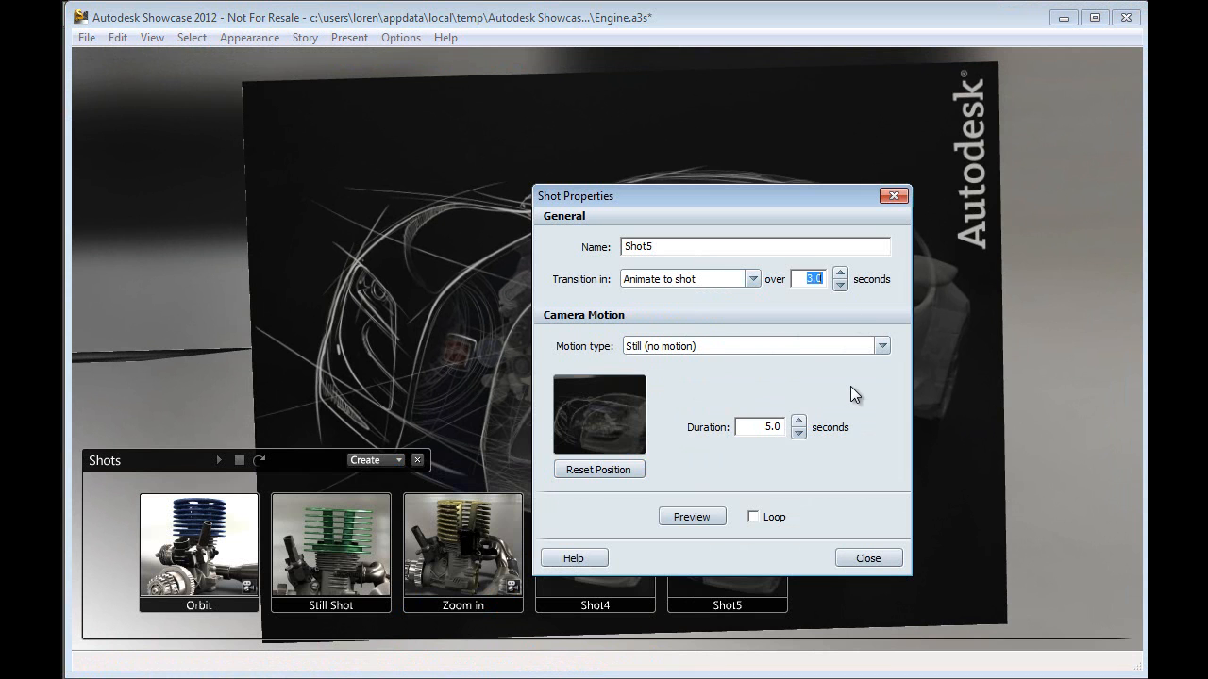
pyautogui.click(867, 559)
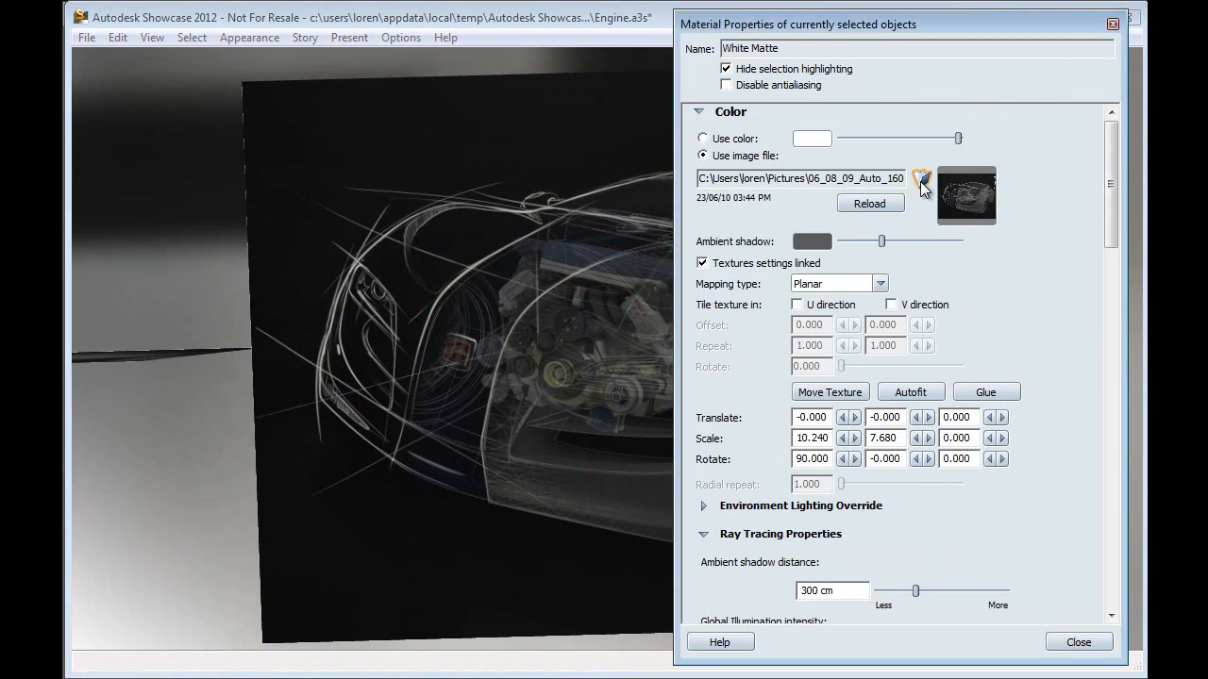
# Step: Swap the slide's image to 06_08_09_Inventor_pro_1600by1200.jpg and close the material properties
pyautogui.click(921, 184)
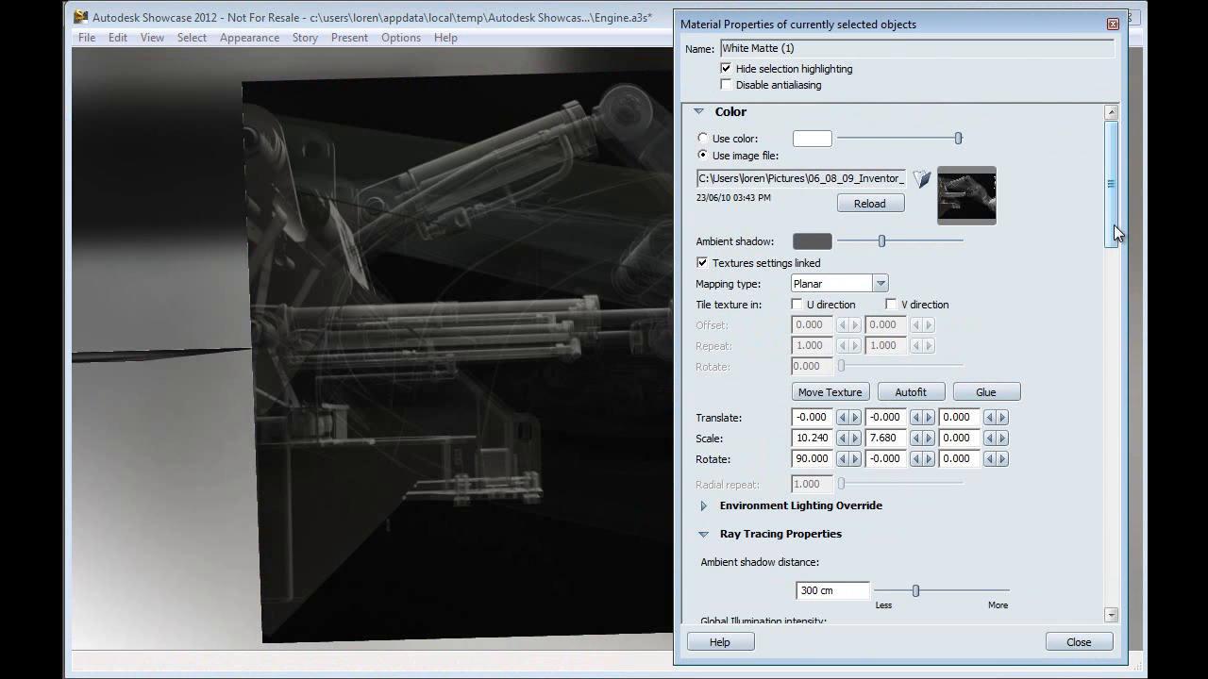
pyautogui.scroll(-3)
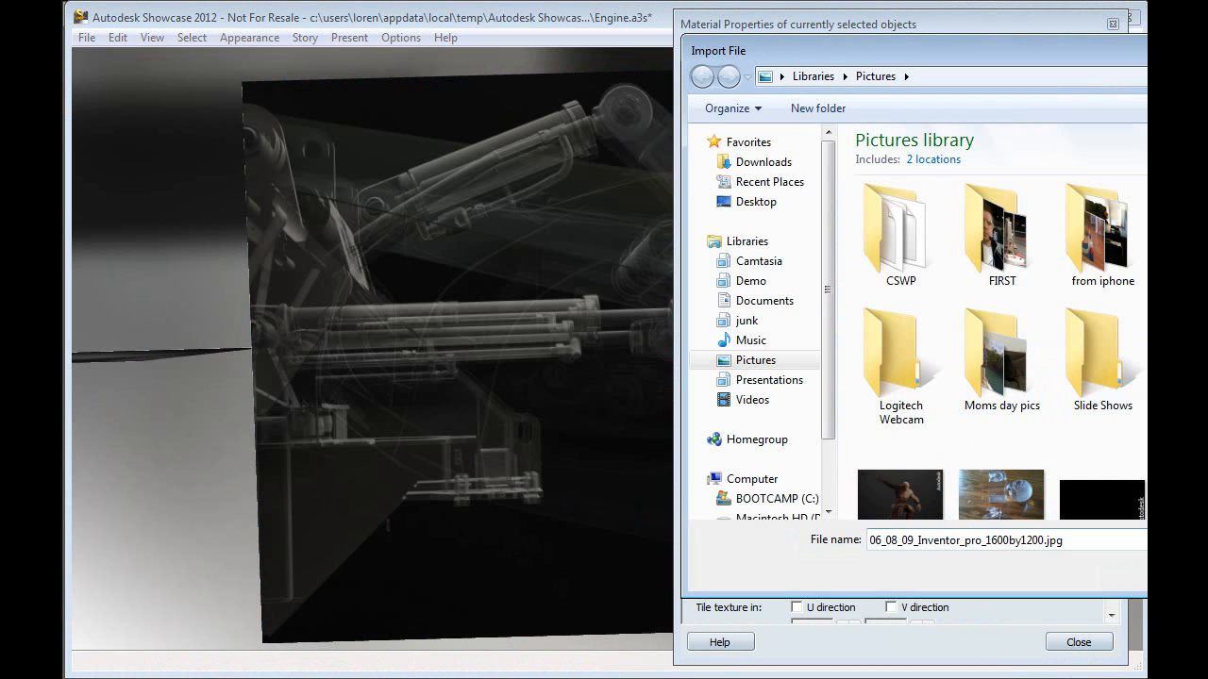
pyautogui.click(1080, 642)
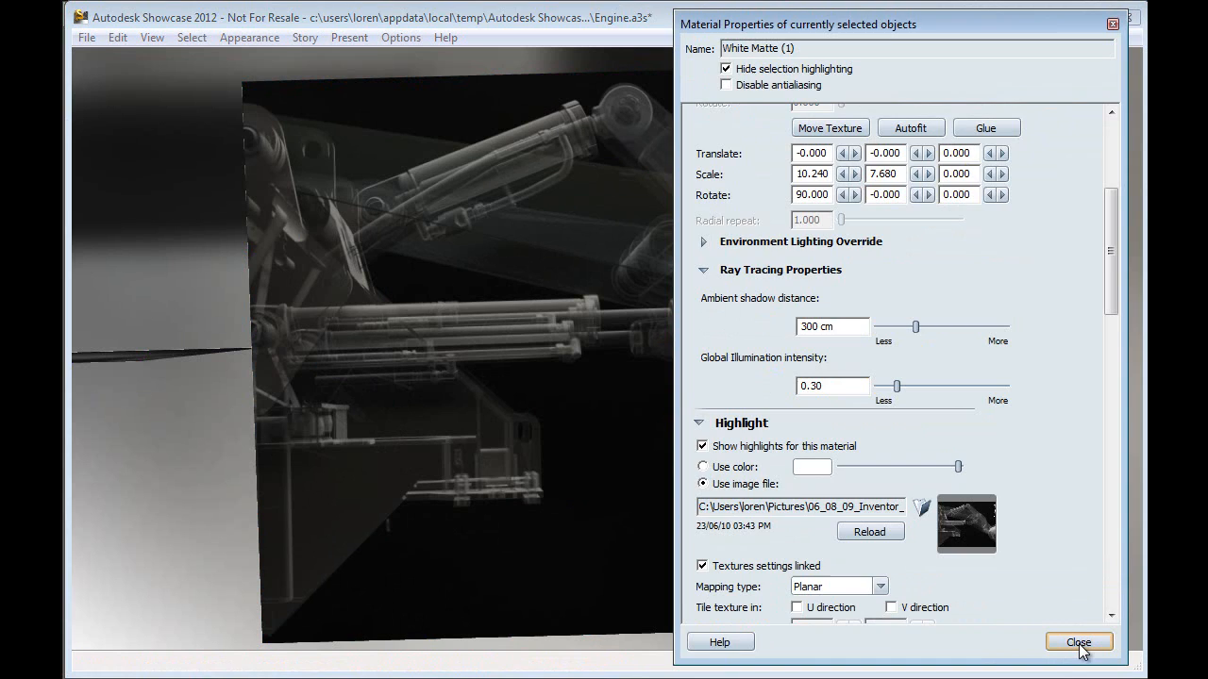
pyautogui.click(1078, 641)
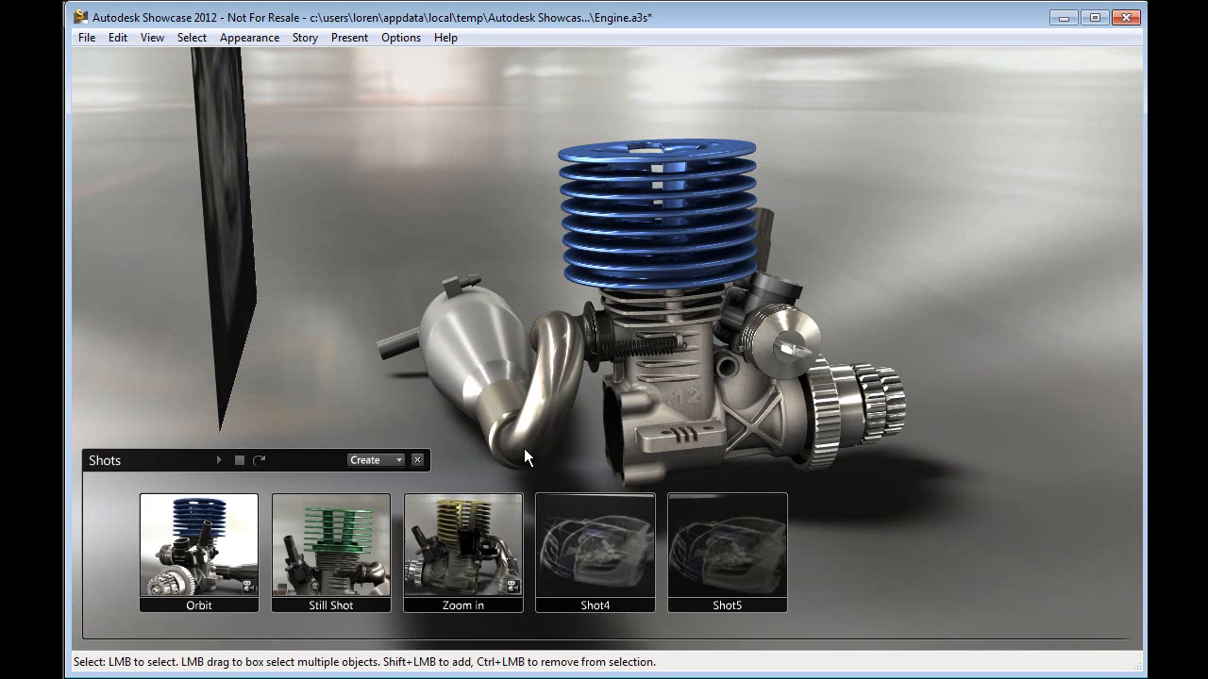
# Step: Create Shot6 as a start-to-end camera move into the engine close-up, then play Shot4
pyautogui.click(398, 461)
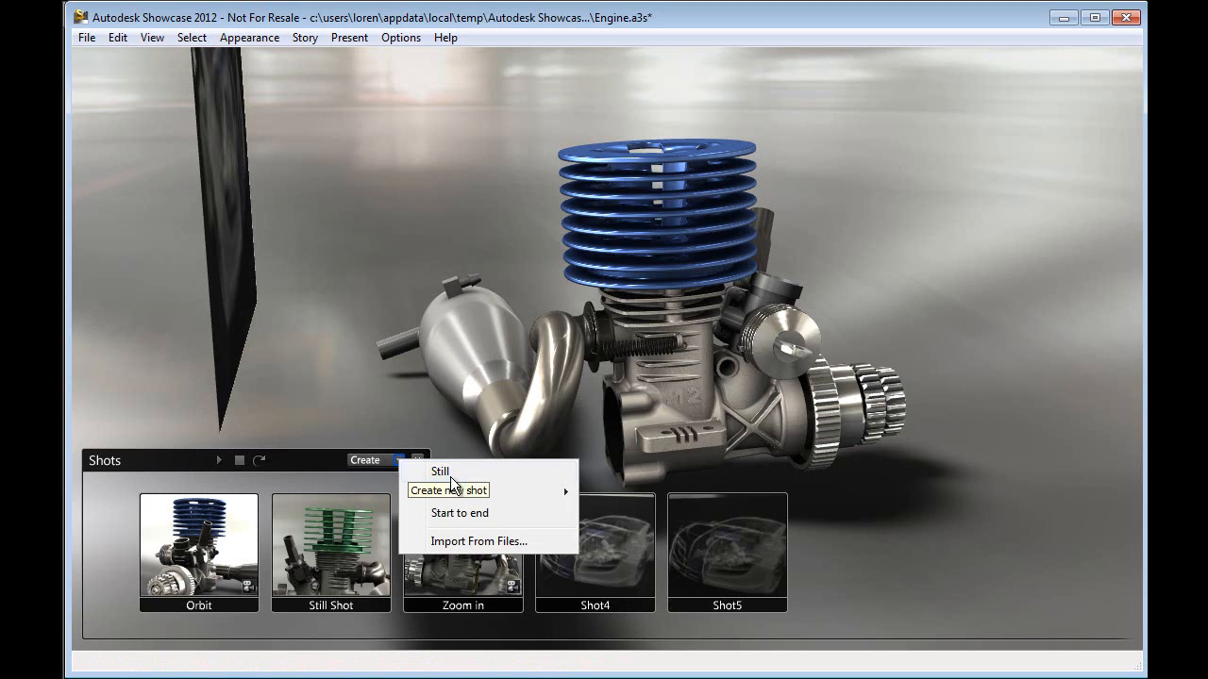
pyautogui.click(440, 472)
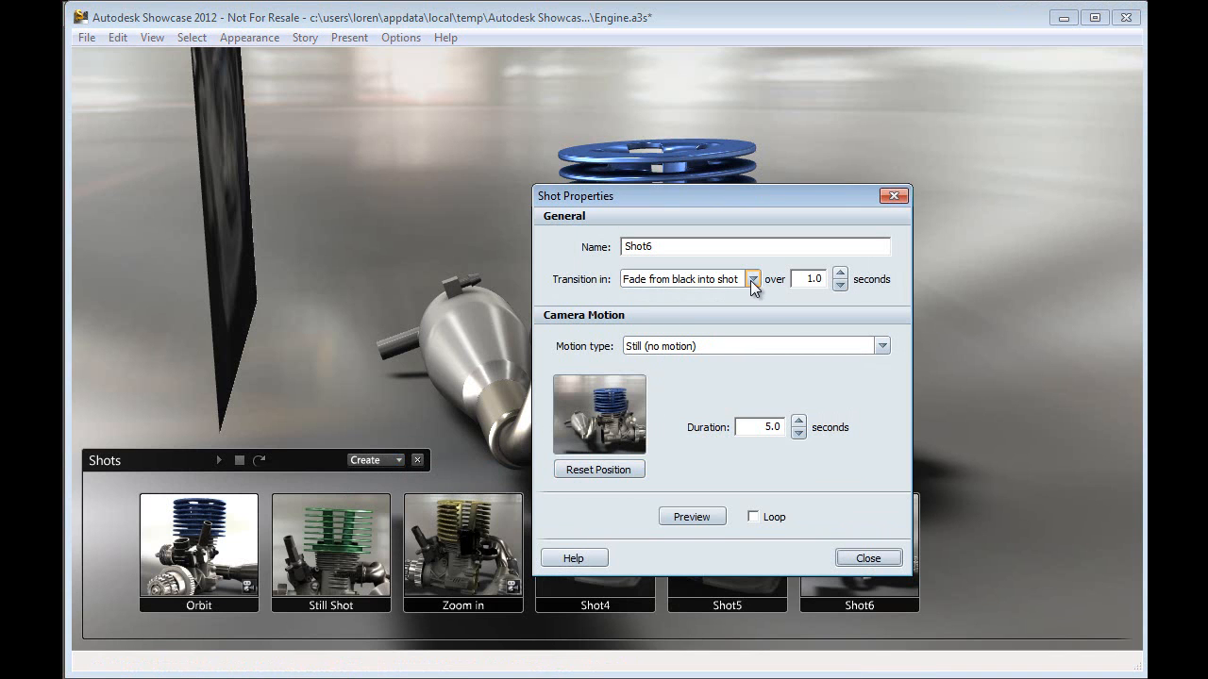
pyautogui.click(751, 280)
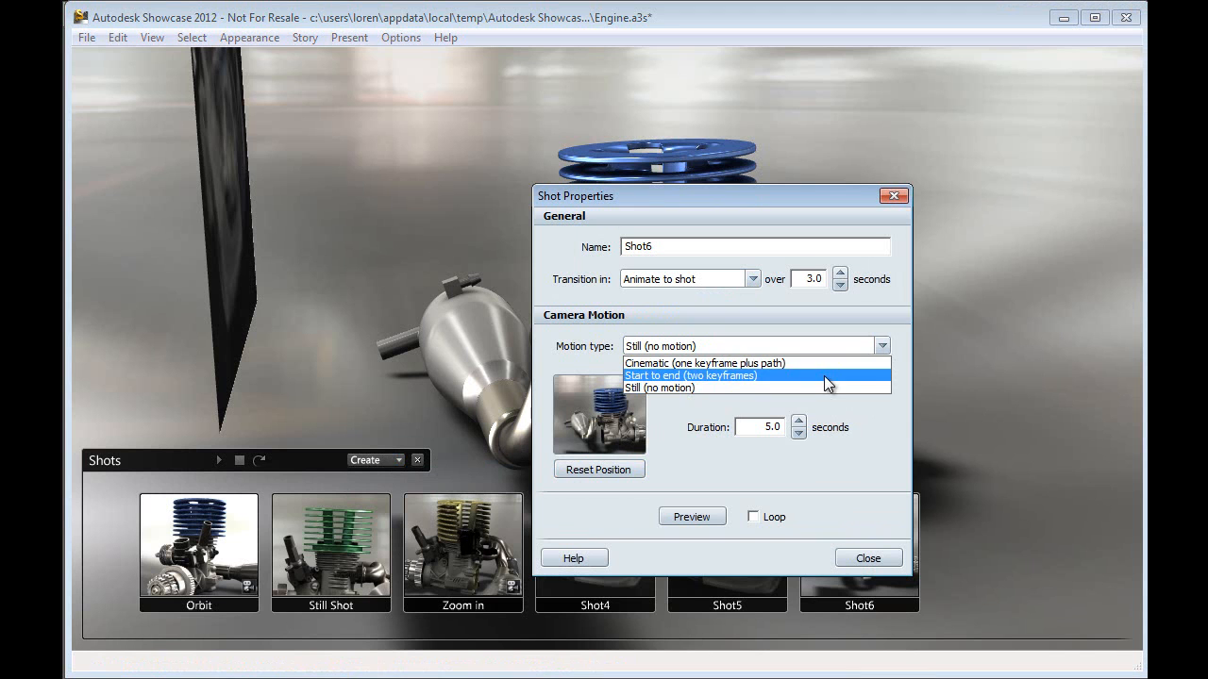
pyautogui.click(691, 376)
pyautogui.write('5')
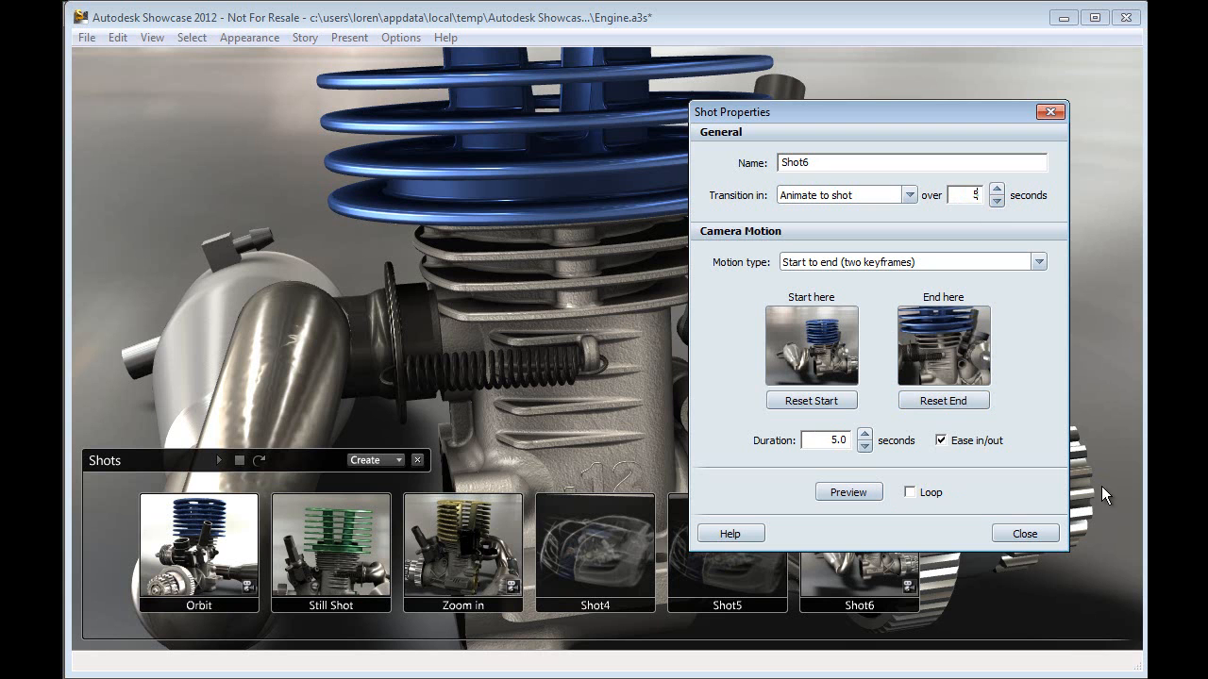
pyautogui.click(1023, 532)
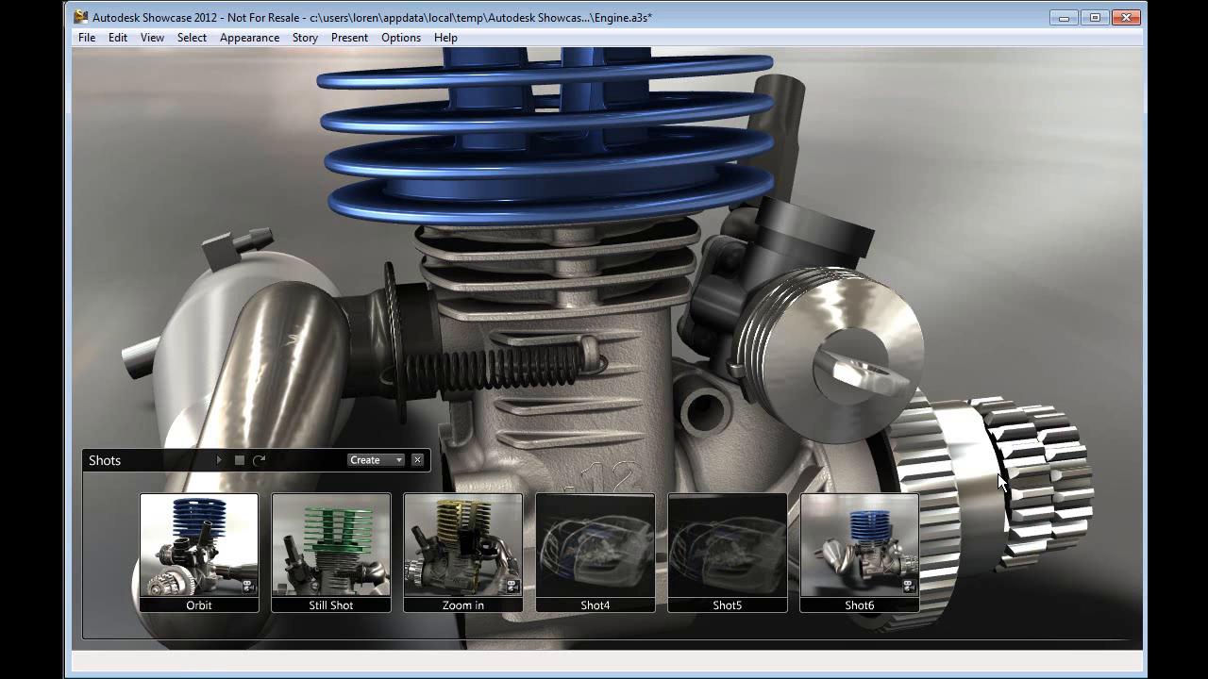
pyautogui.click(597, 548)
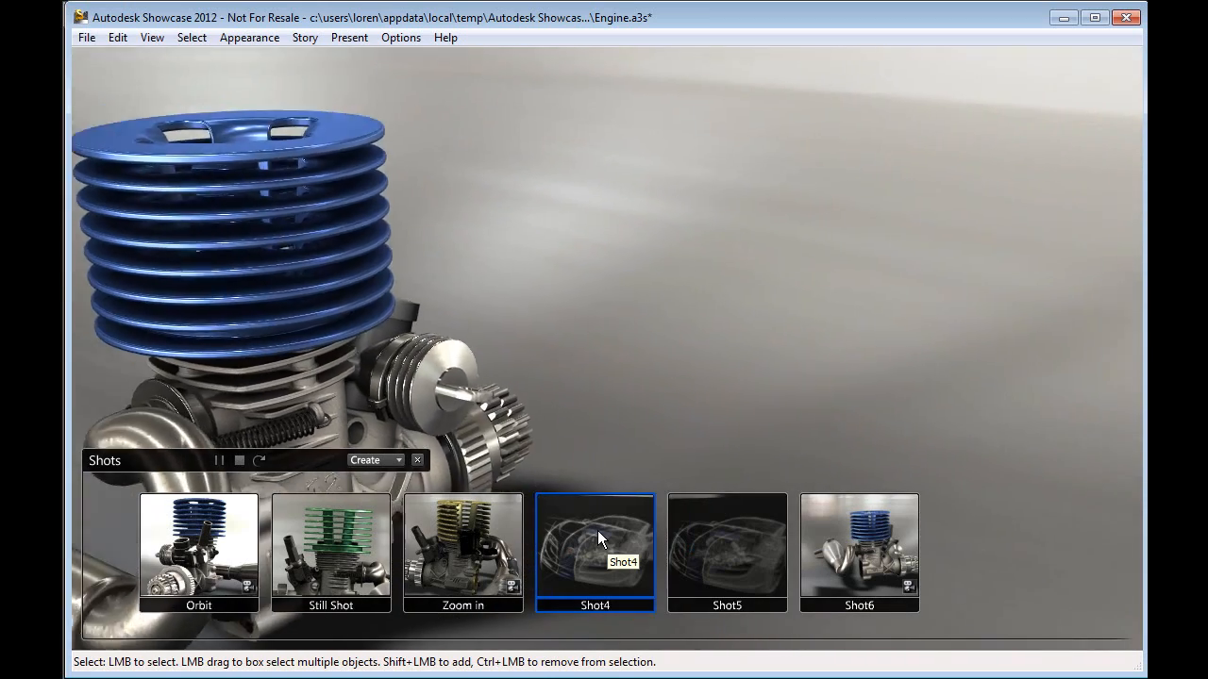
pyautogui.click(594, 551)
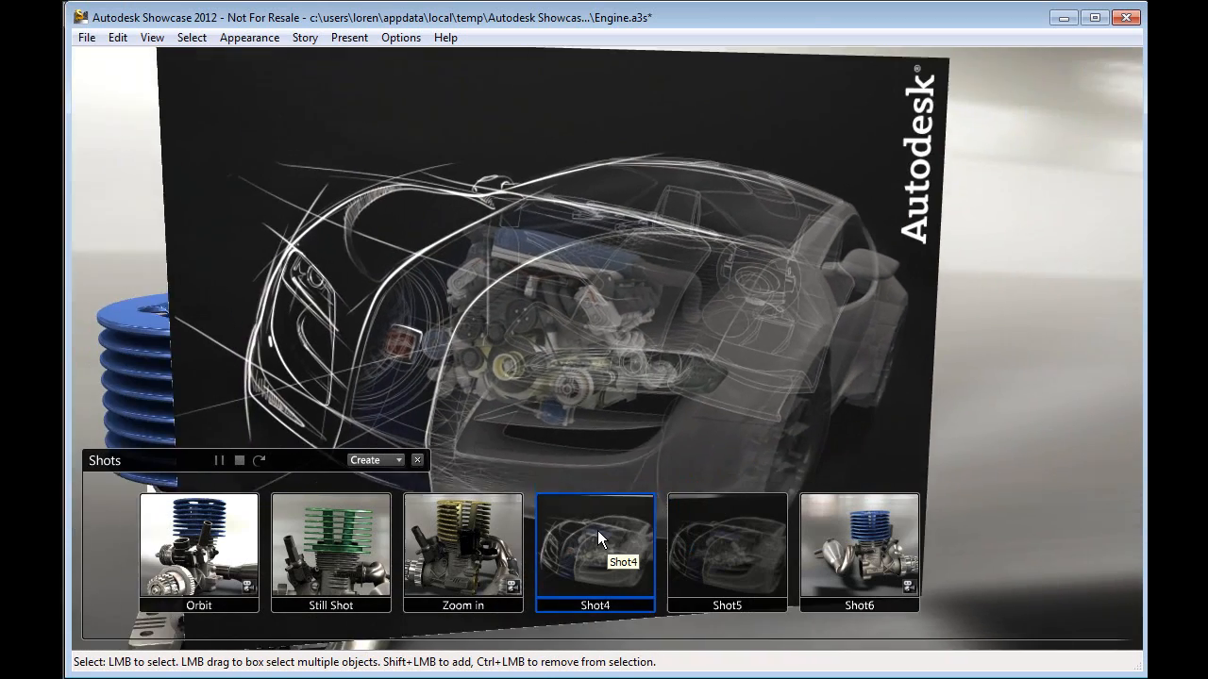
pyautogui.click(727, 547)
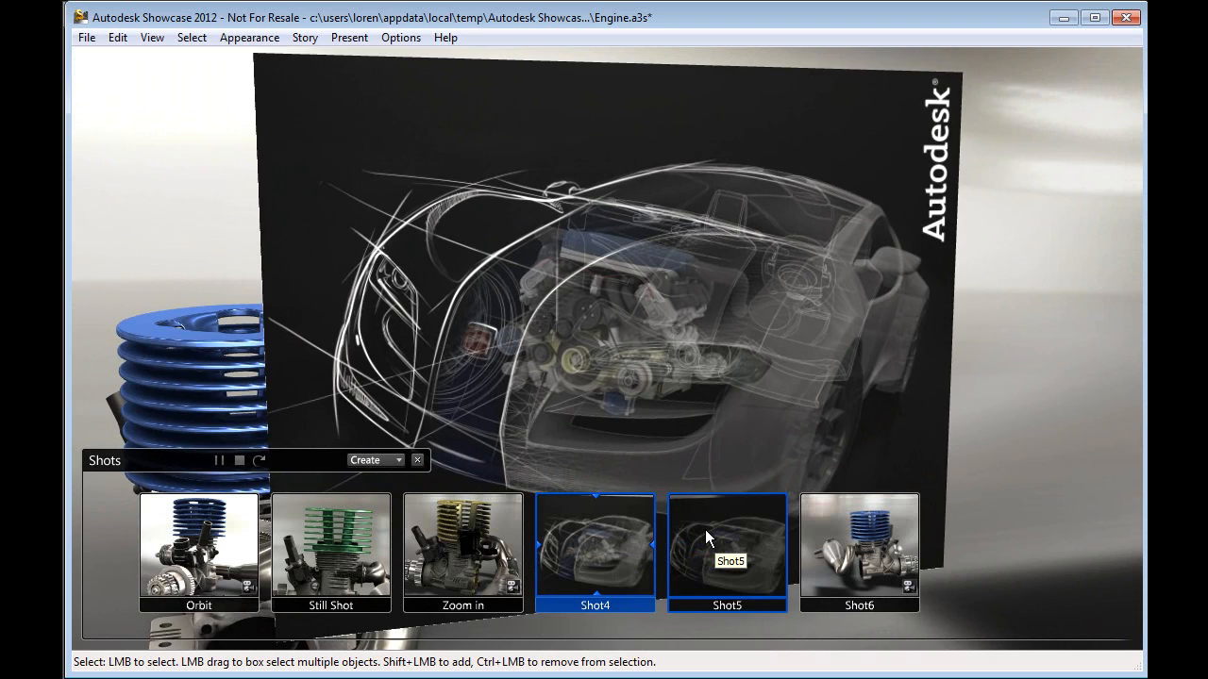
pyautogui.click(727, 551)
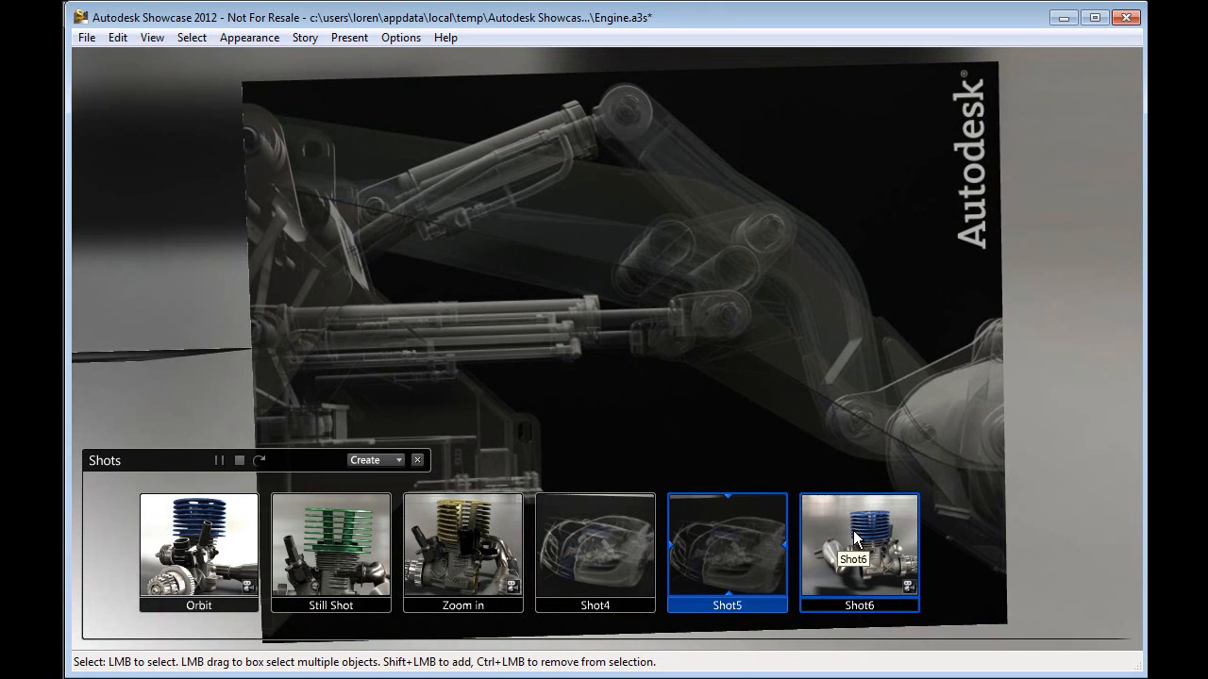
pyautogui.click(859, 551)
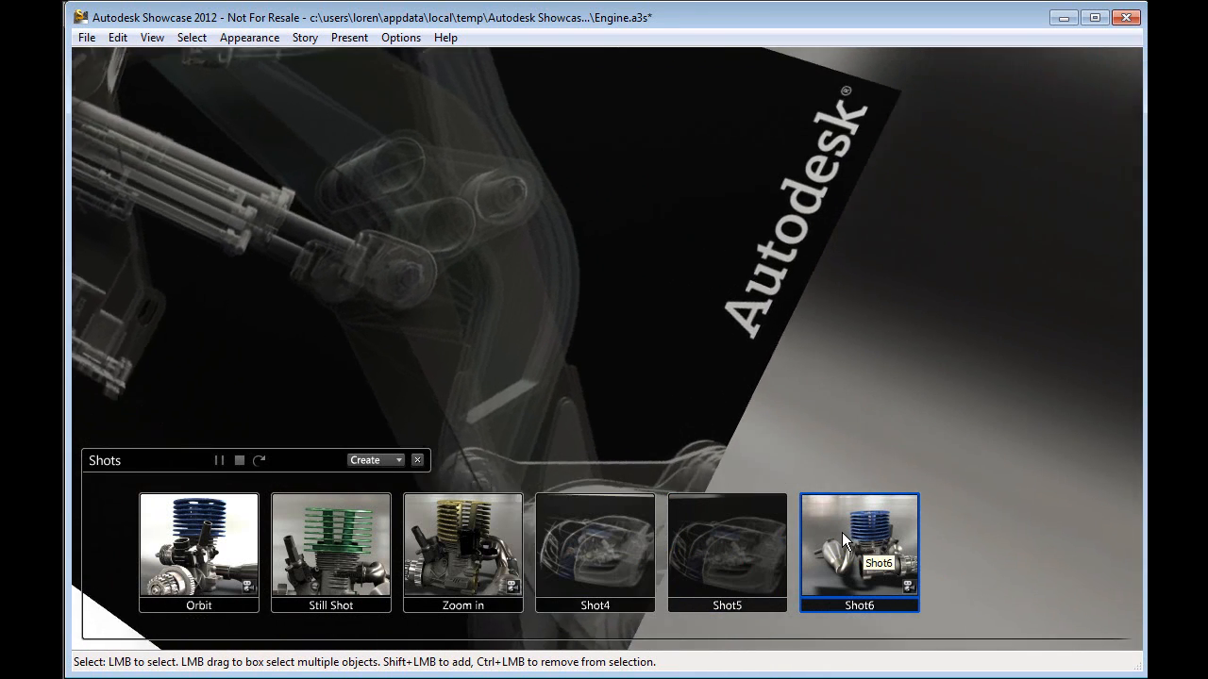
pyautogui.click(859, 547)
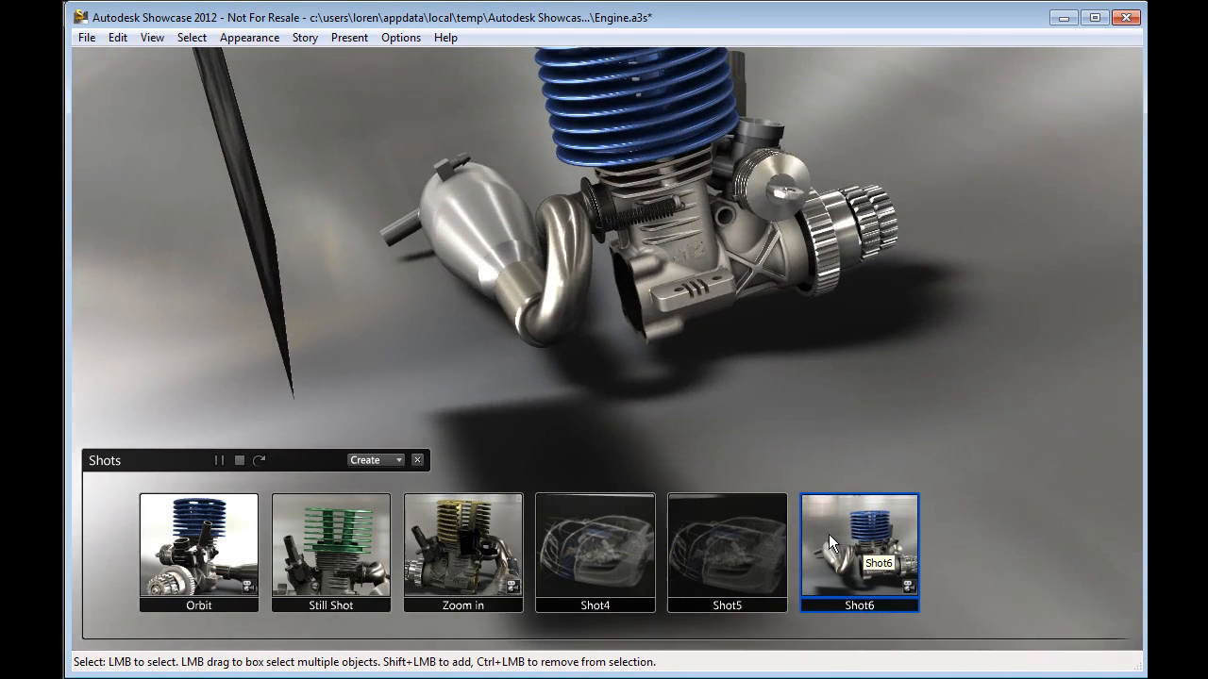
pyautogui.click(859, 551)
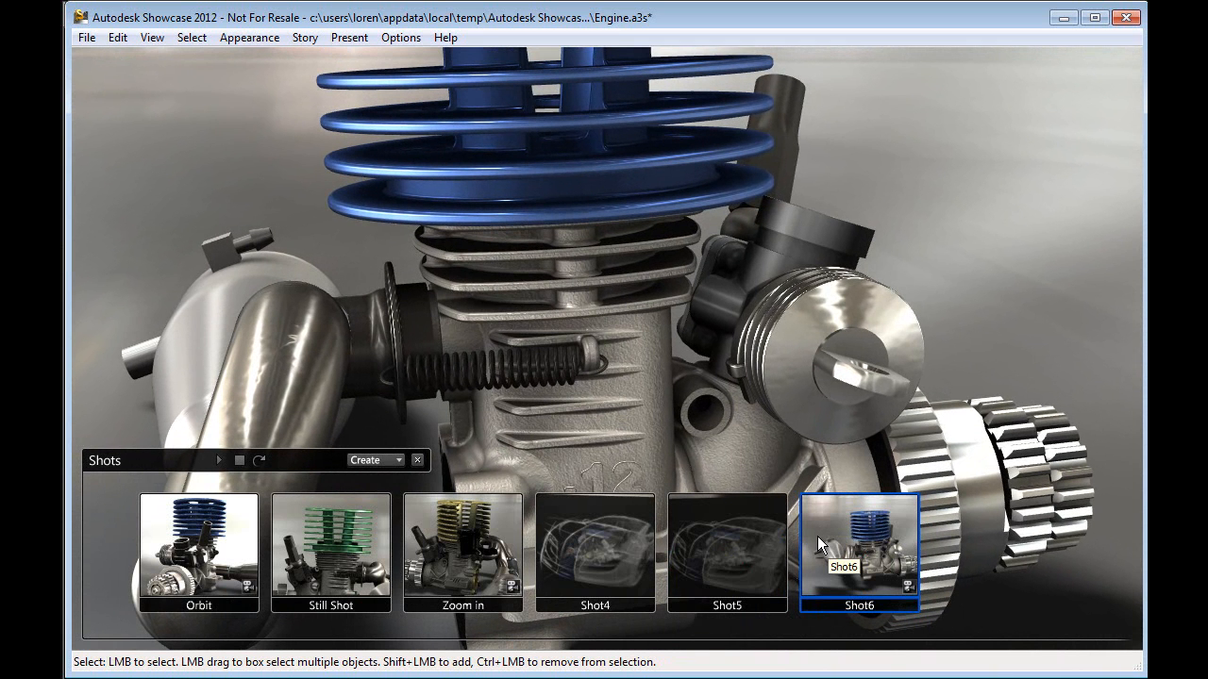
# Step: Assign hotkey 7 to Shot4 and hotkey 8 to Shot5 via Set Hotkey
pyautogui.rightClick(594, 551)
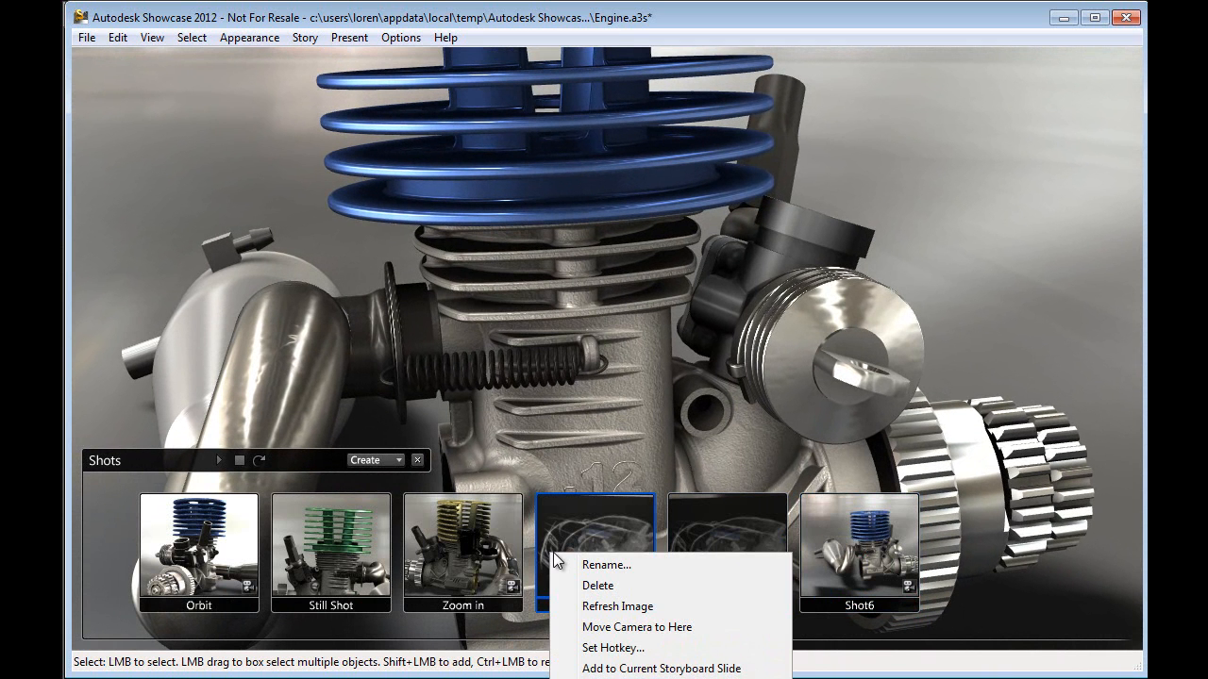
pyautogui.click(611, 647)
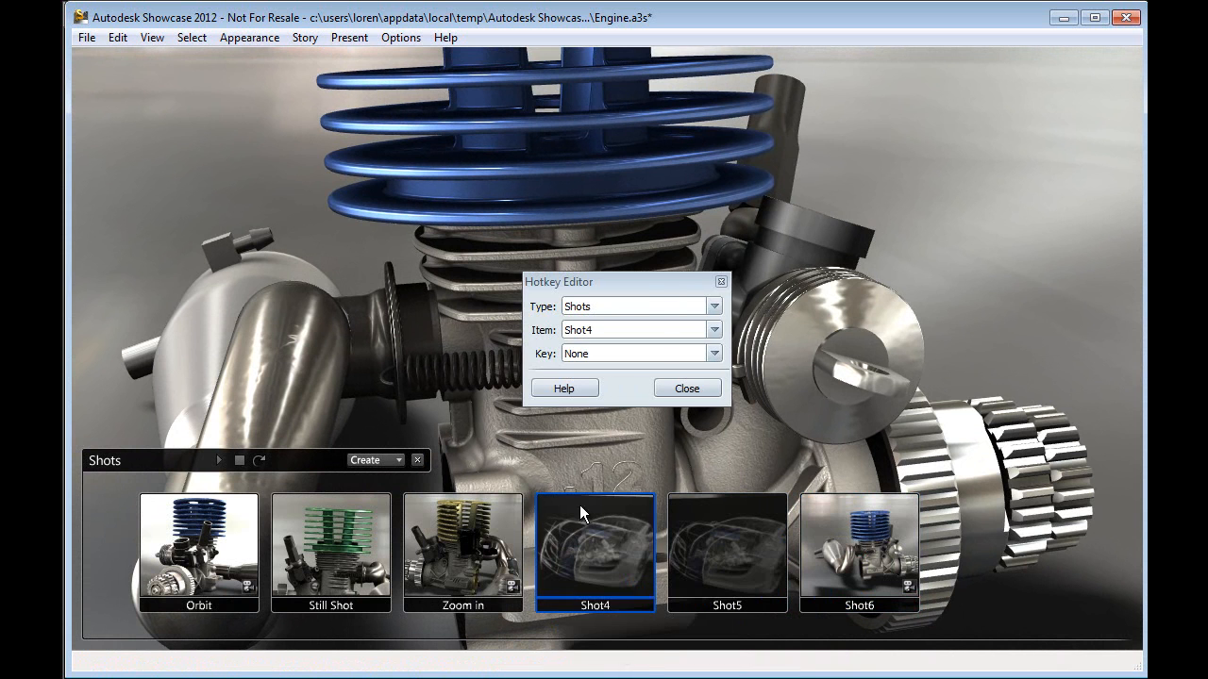
pyautogui.click(713, 353)
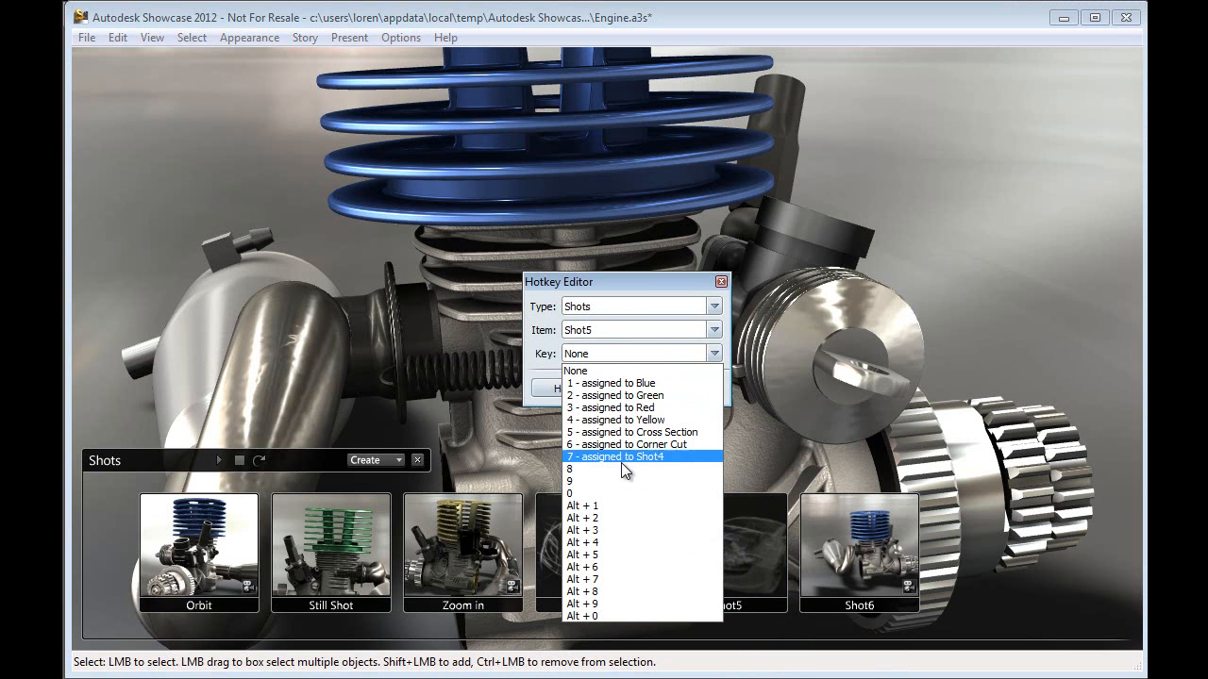
pyautogui.click(570, 468)
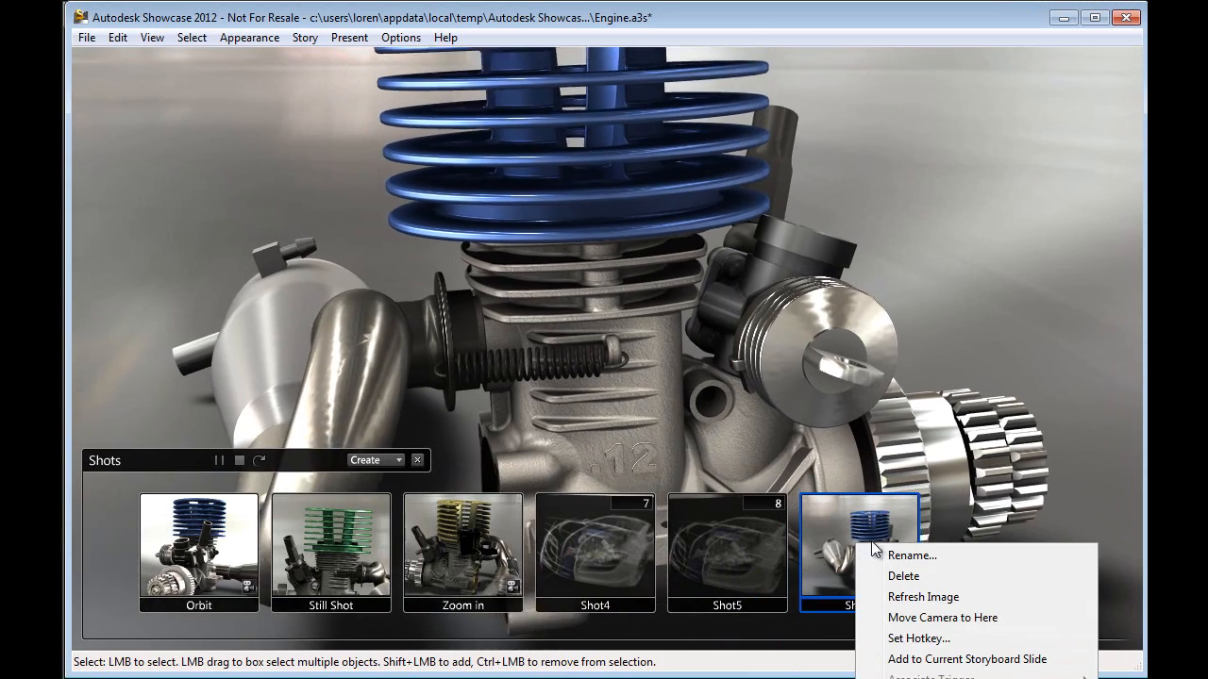
# Step: Bring up the hotkey editor for Shot6 with its key list shown
pyautogui.click(918, 638)
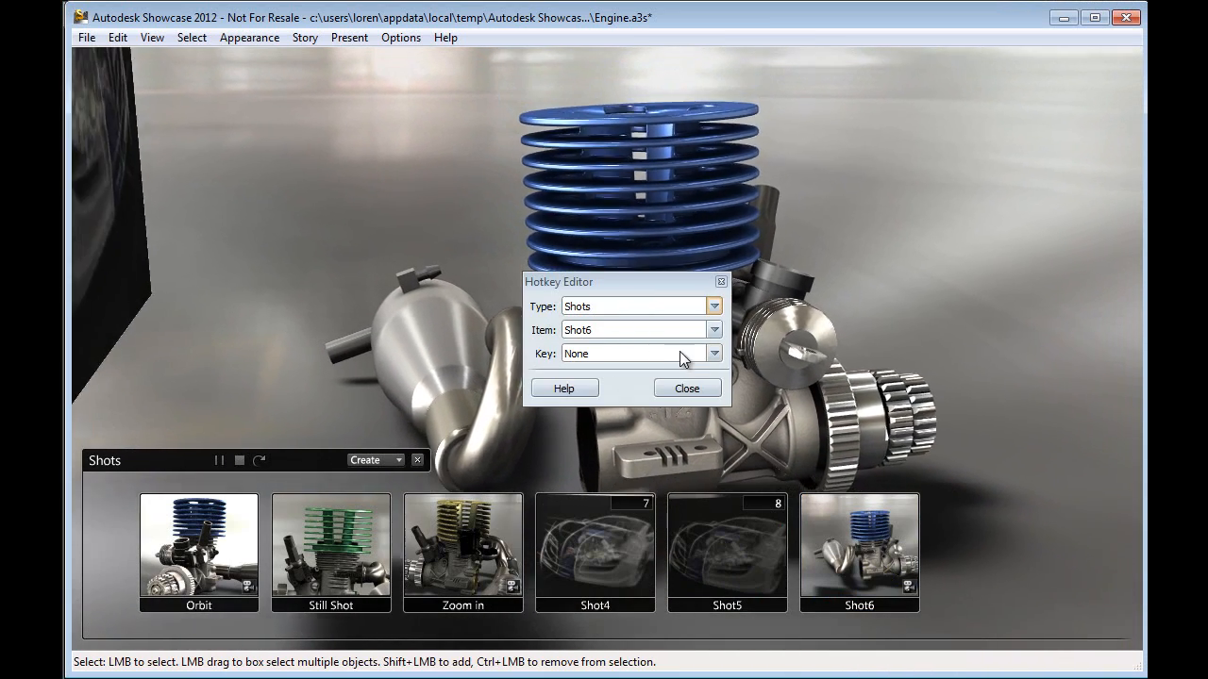
pyautogui.click(713, 353)
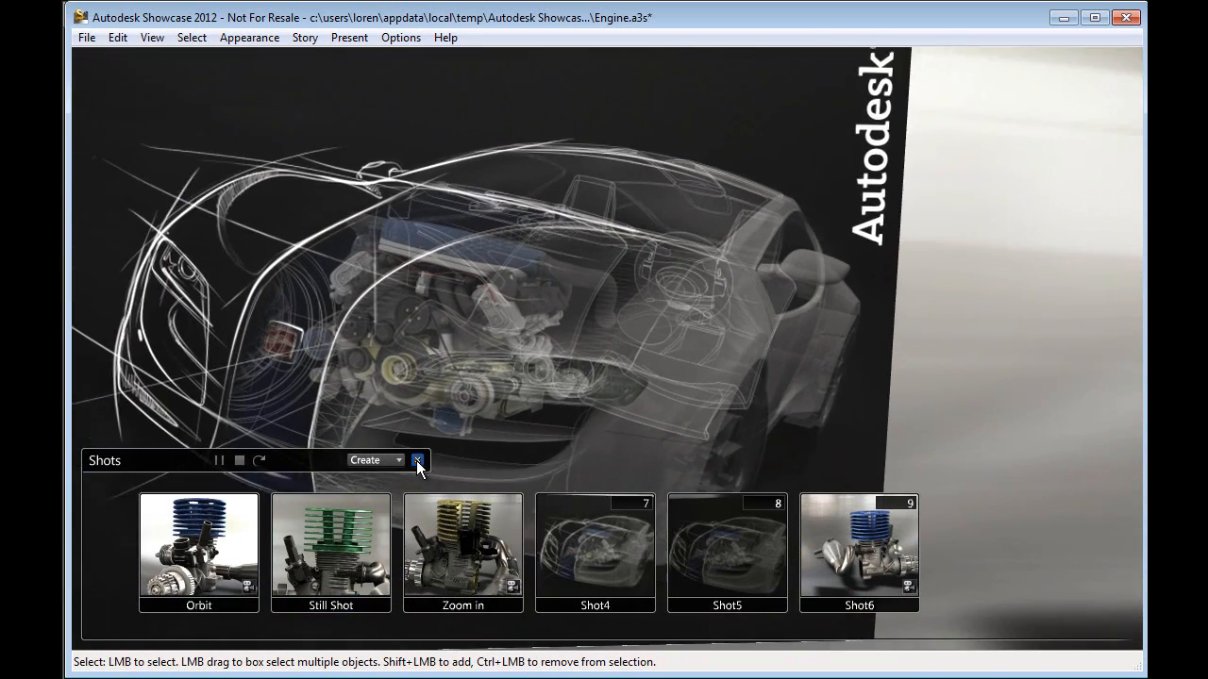
# Step: Give Shot6 hotkey 9 and put away the Shots palette, leaving the car slide in view
pyautogui.click(419, 461)
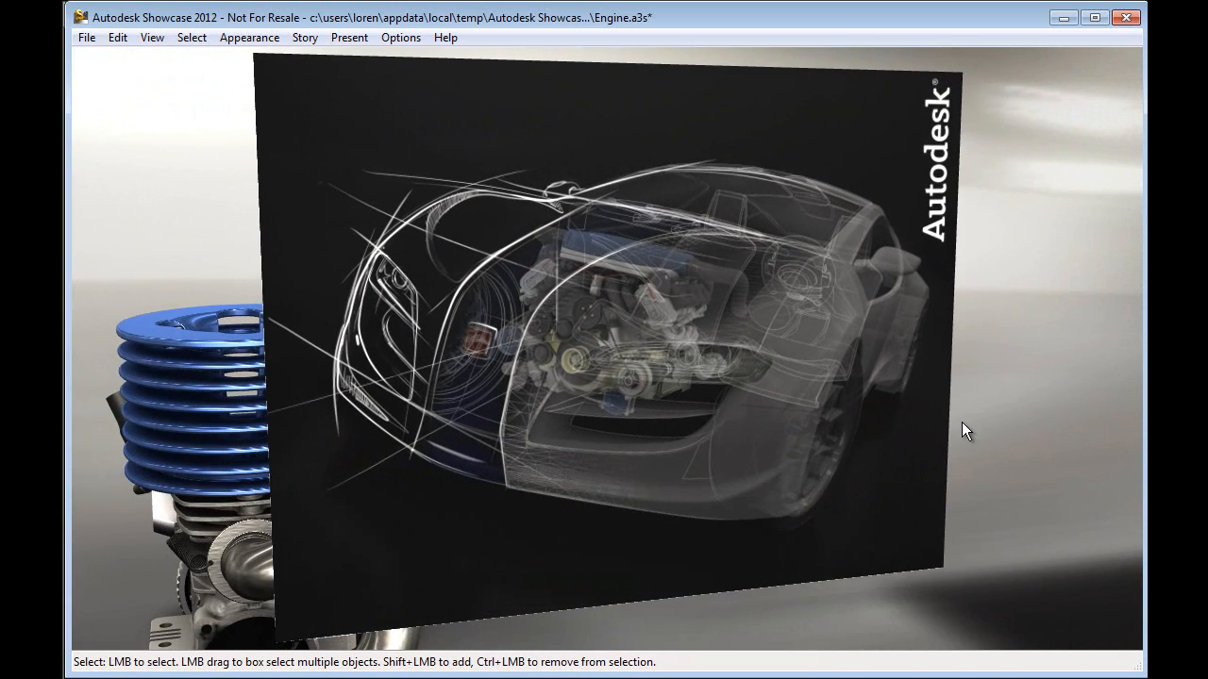